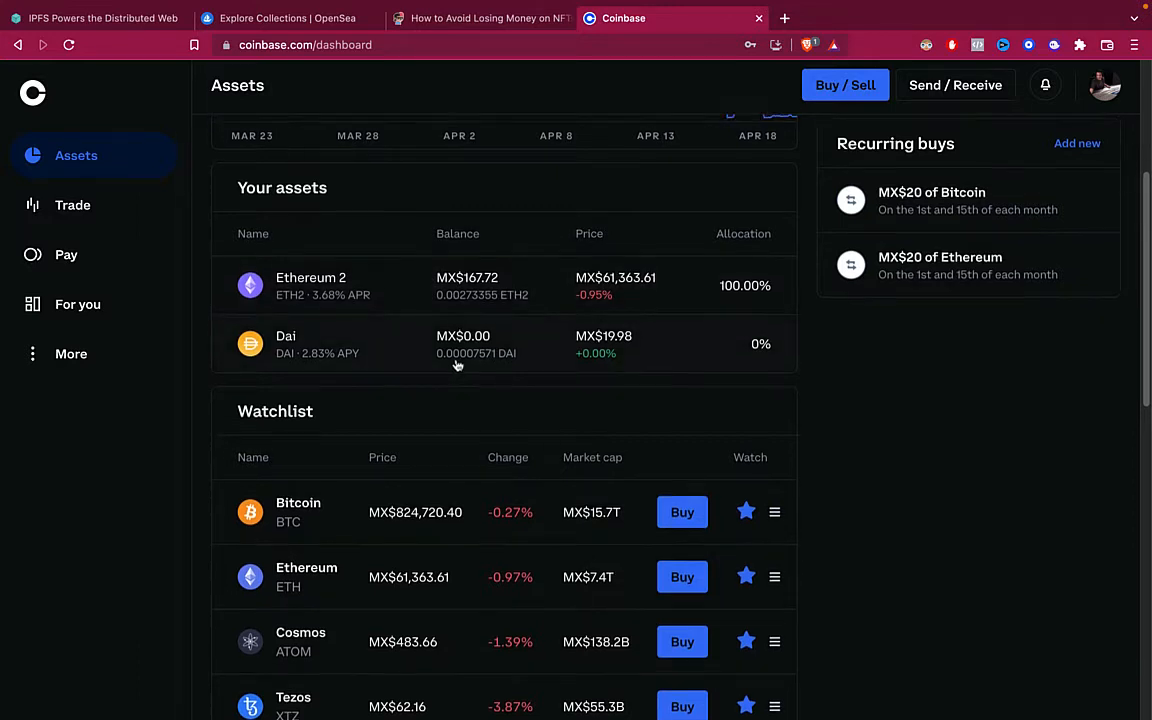
- Prepare a Coinbase send of 6 DAI, which warns of insufficient funds
scroll("up", 3)
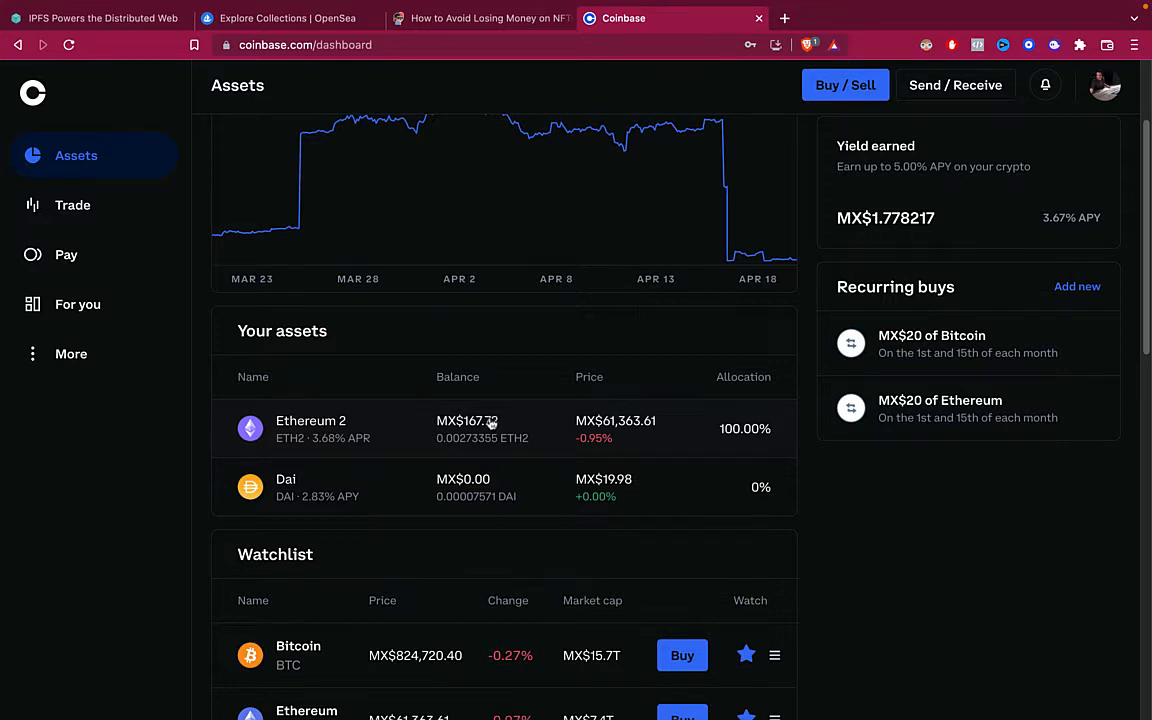
scroll("up", 3)
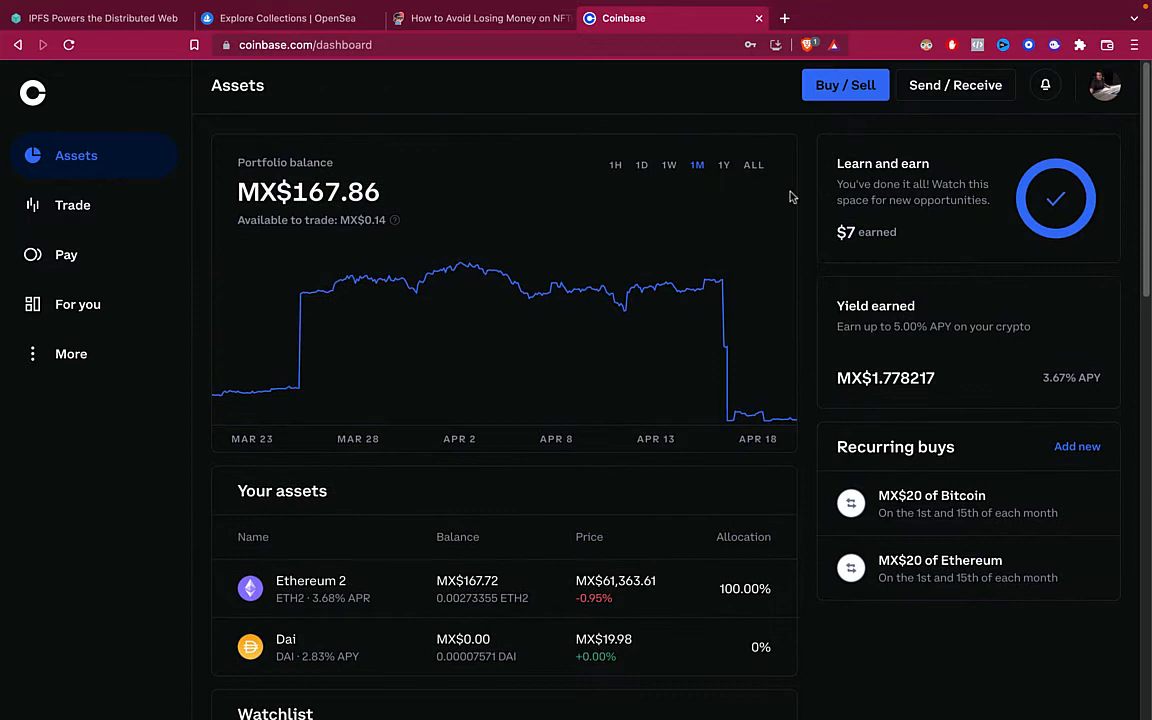
mouse_move(539, 240)
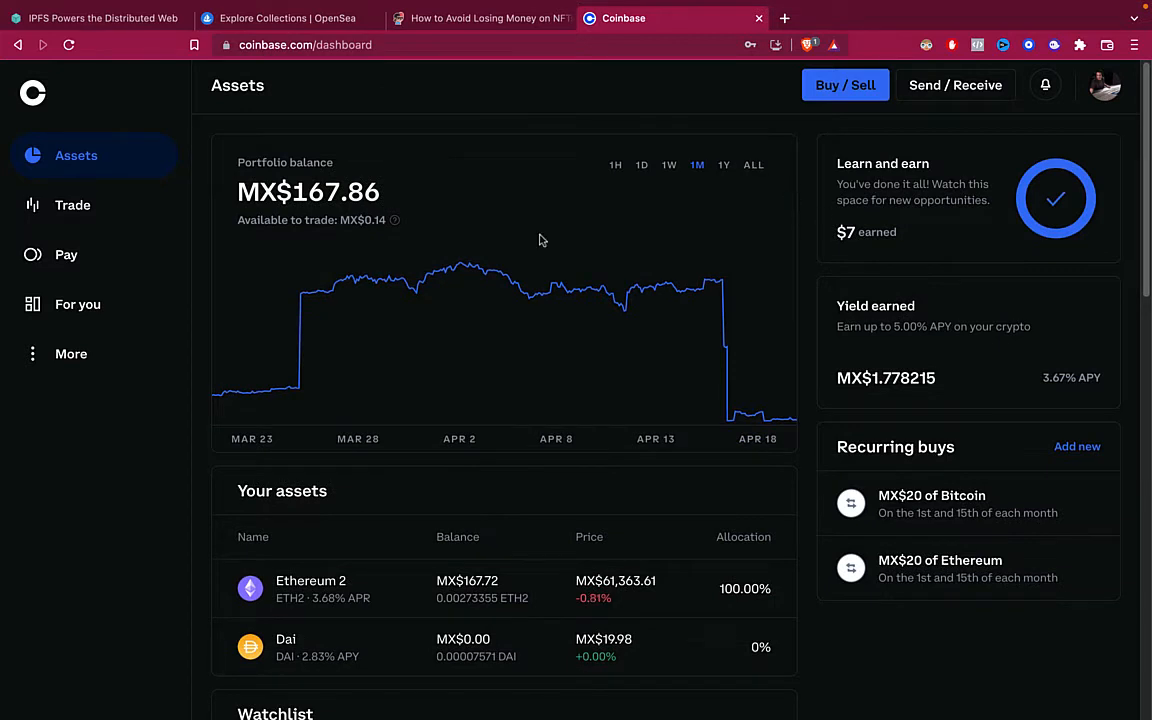
mouse_move(528, 233)
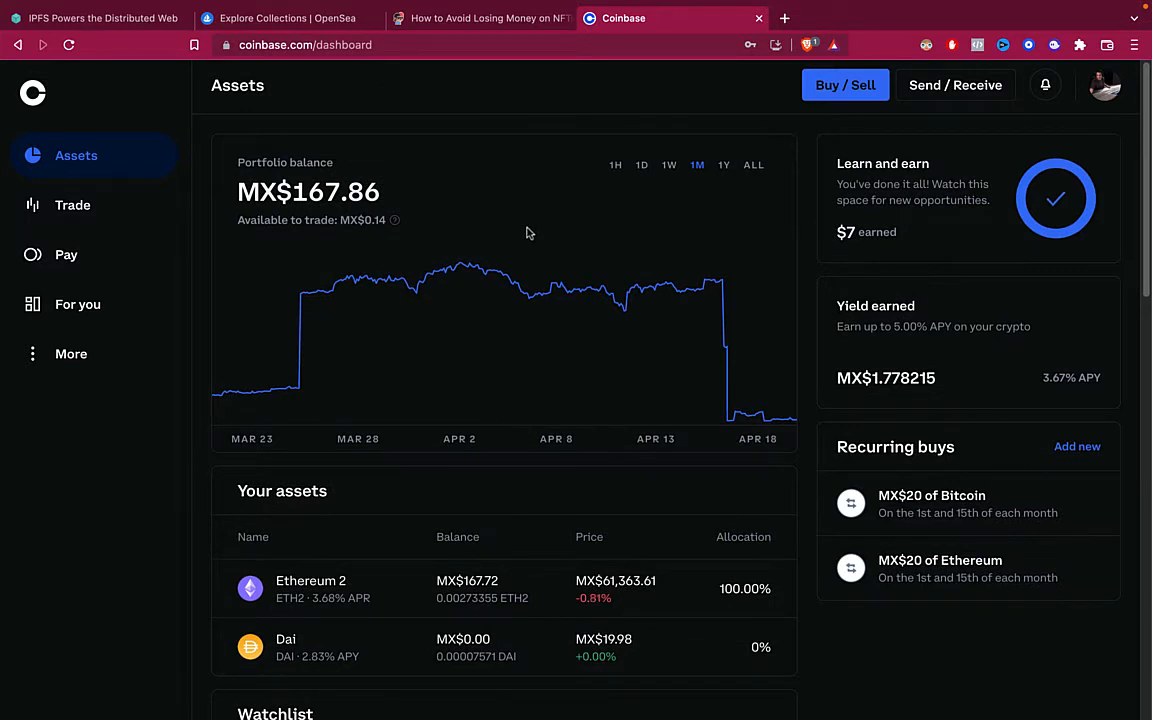
mouse_move(693, 247)
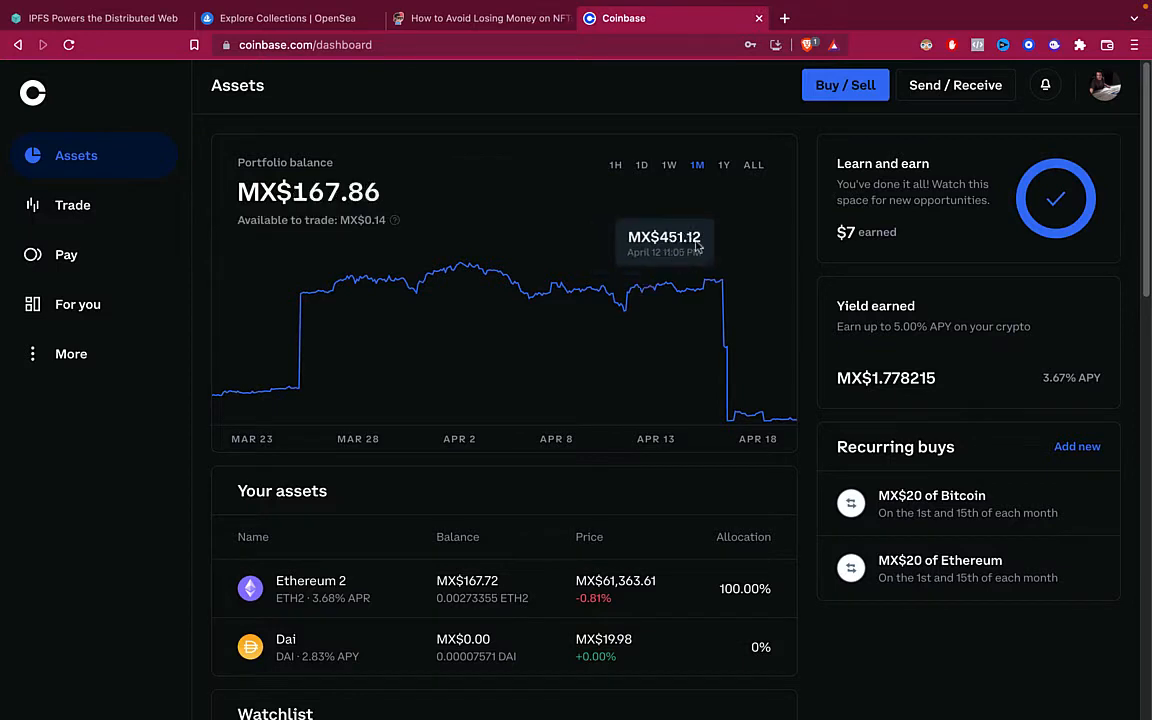
mouse_move(941, 96)
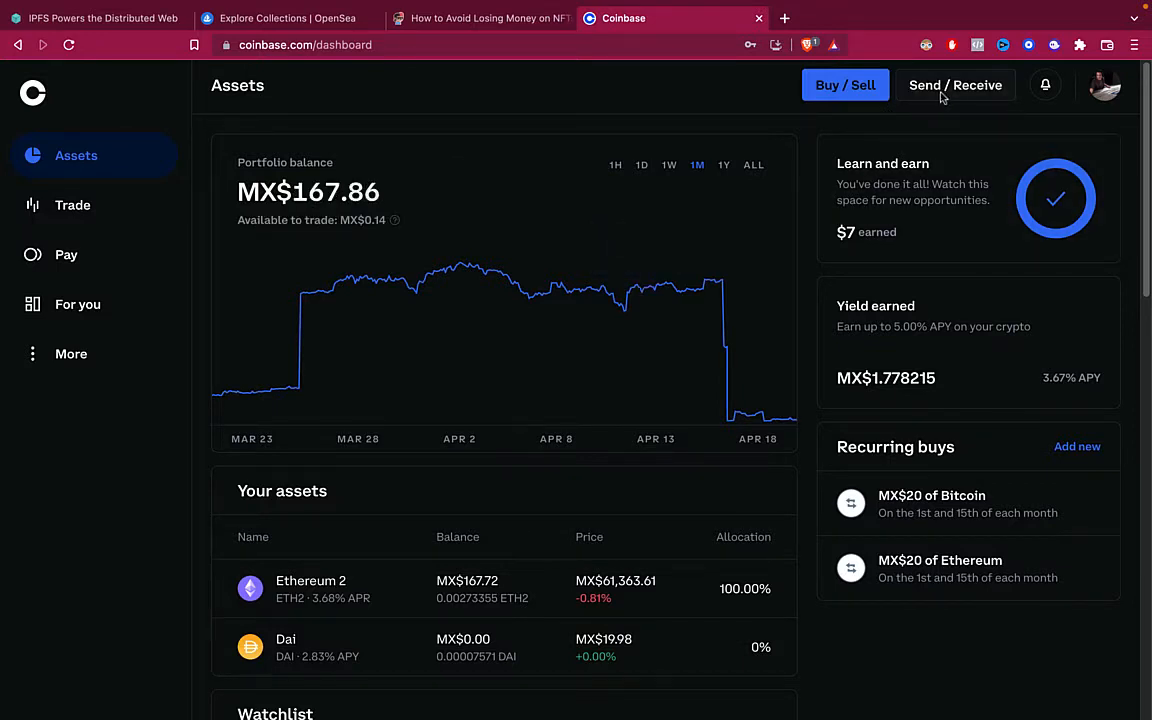
left_click(955, 85)
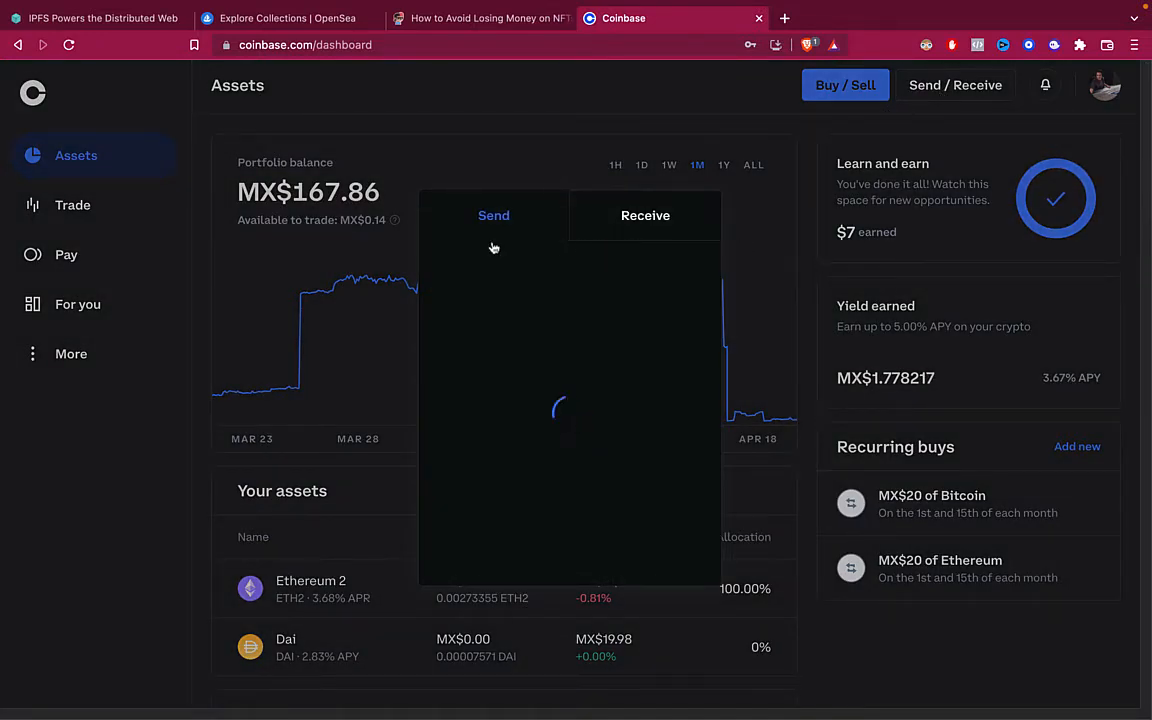
left_click(493, 215)
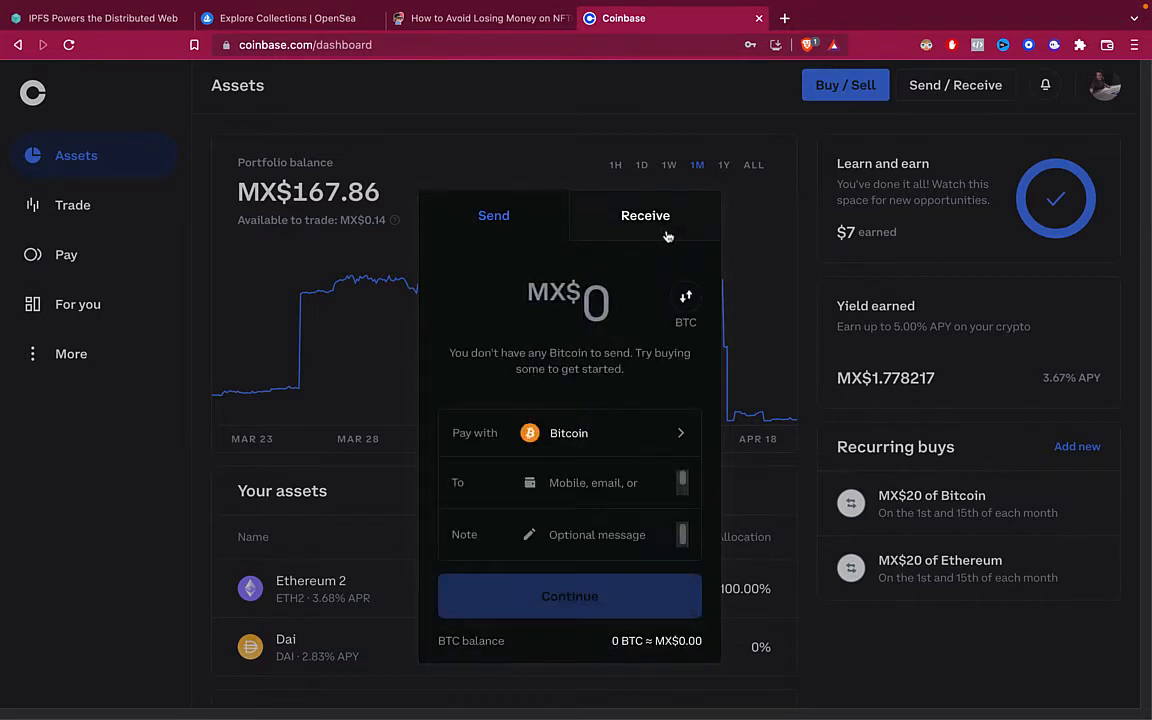
mouse_move(540, 241)
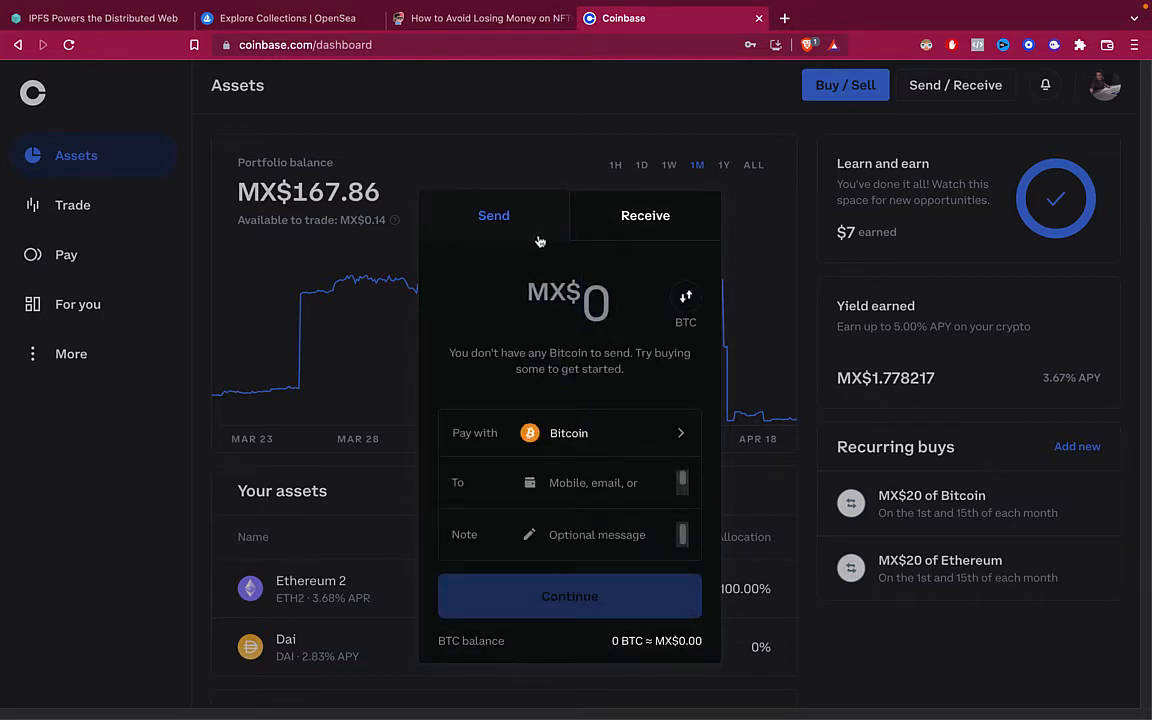
left_click(568, 433)
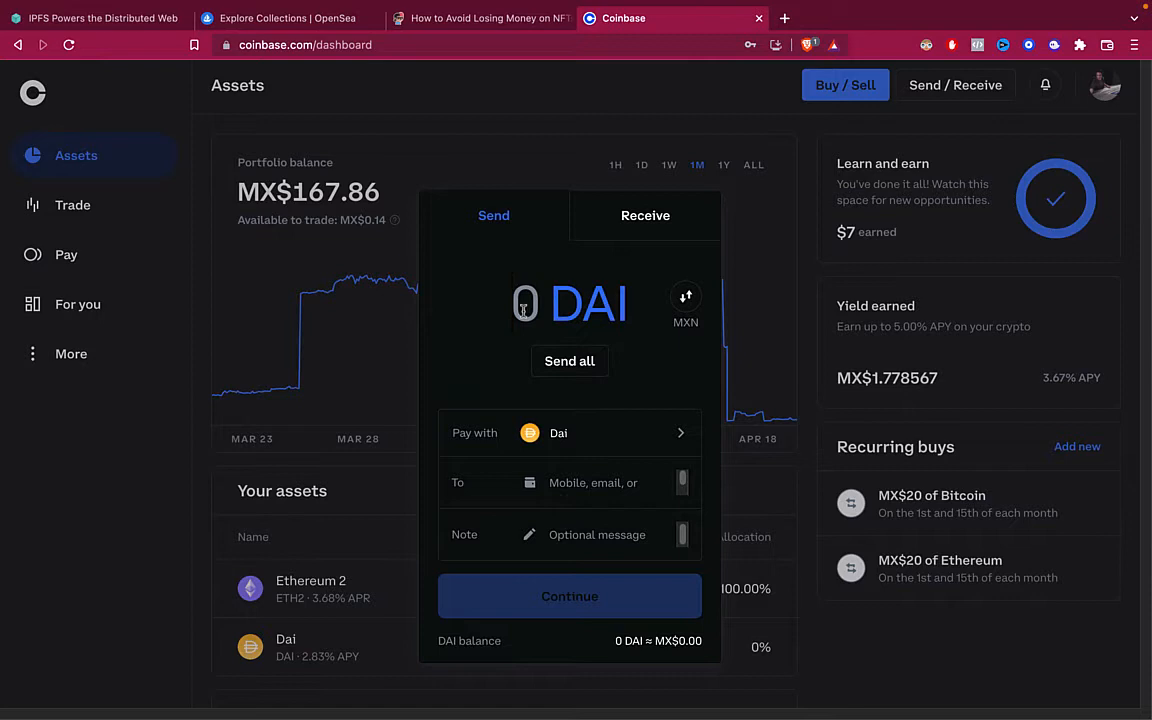
type("6")
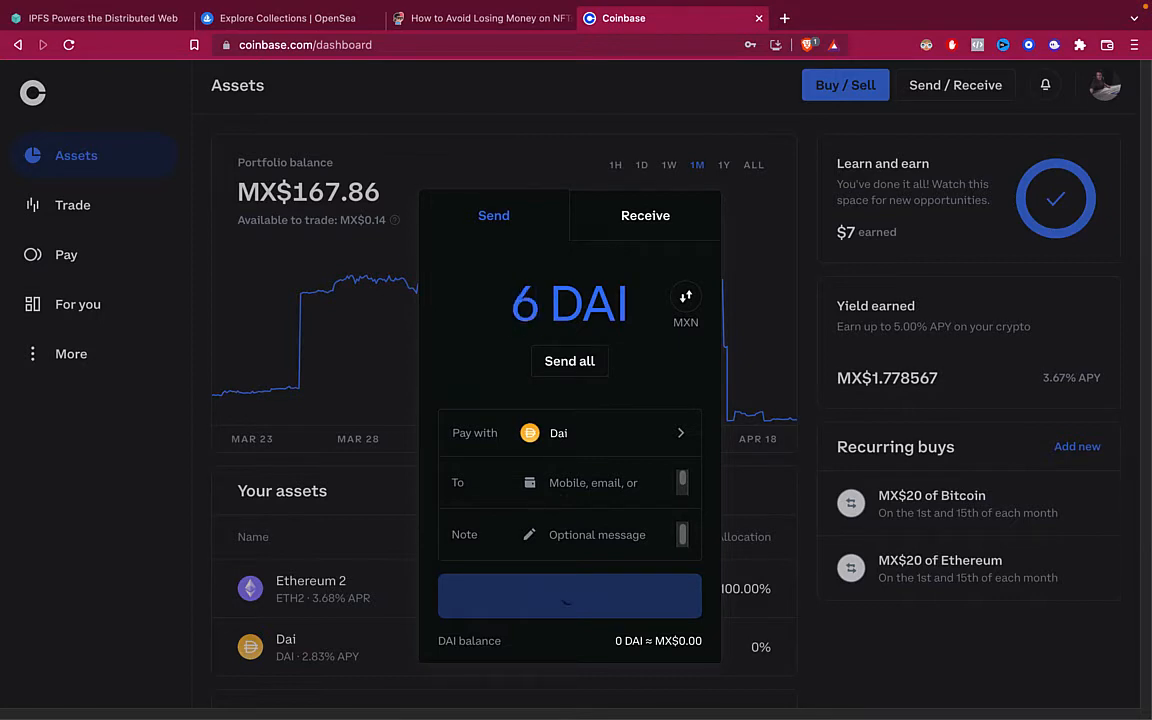
left_click(569, 361)
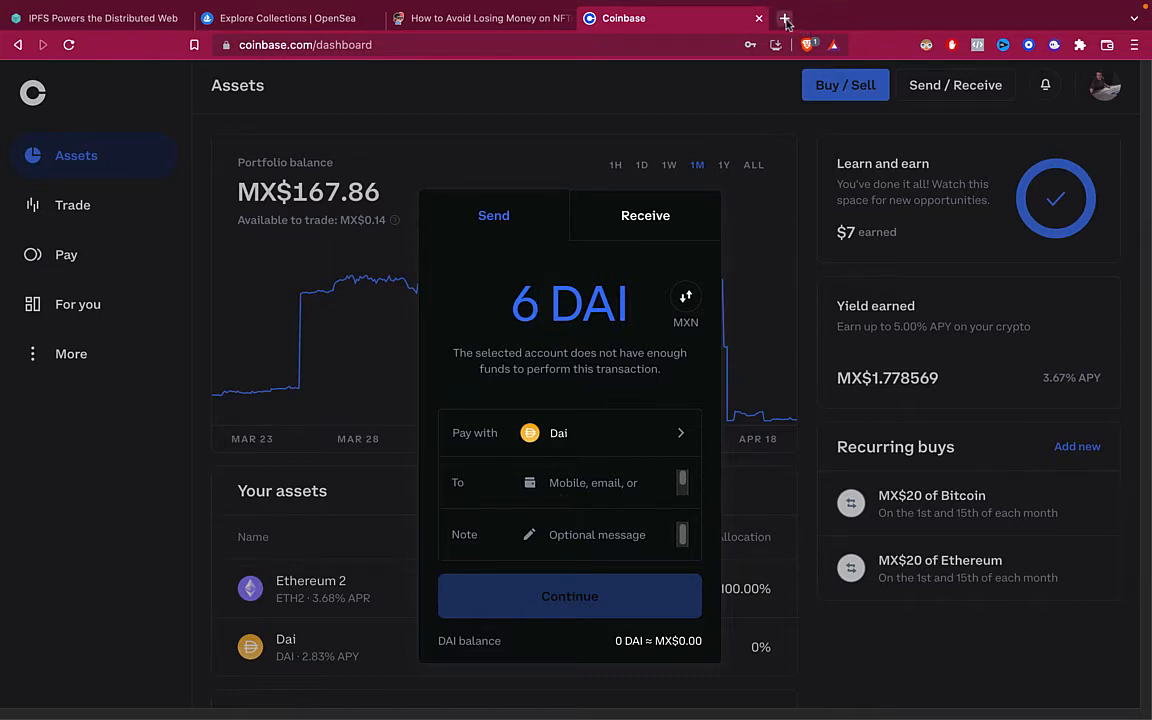
mouse_move(785, 18)
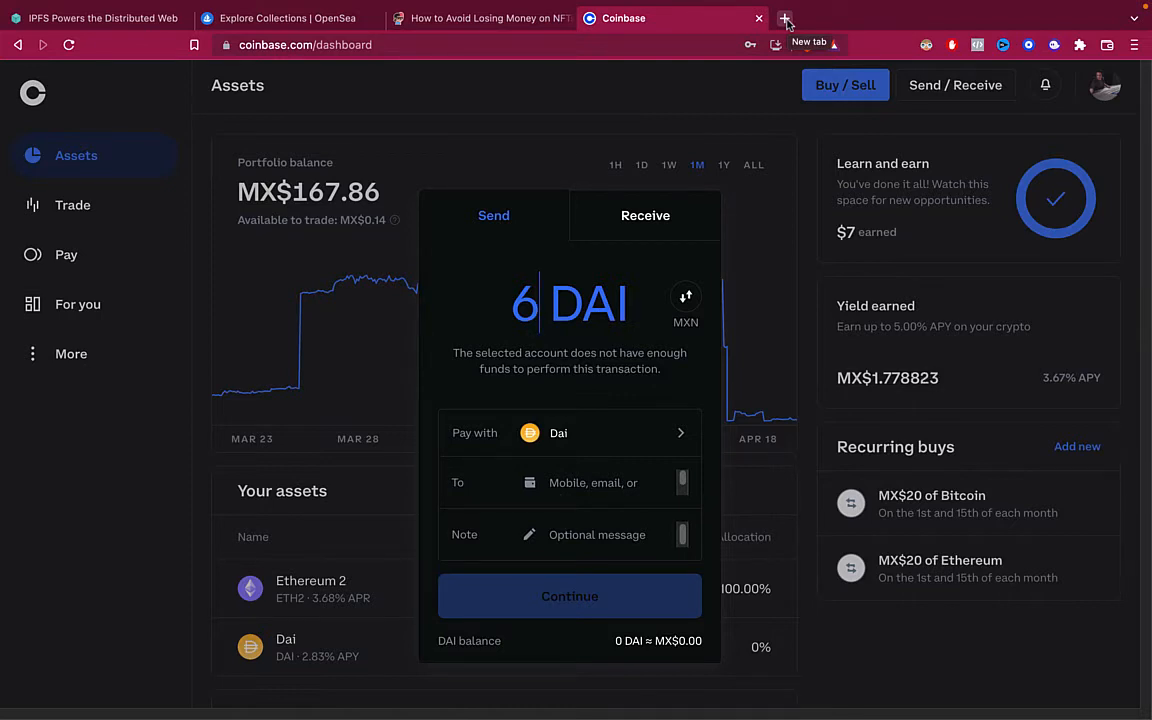
- Open the Bitso wallet in a new tab and select BTC to show its price chart
left_click(786, 18)
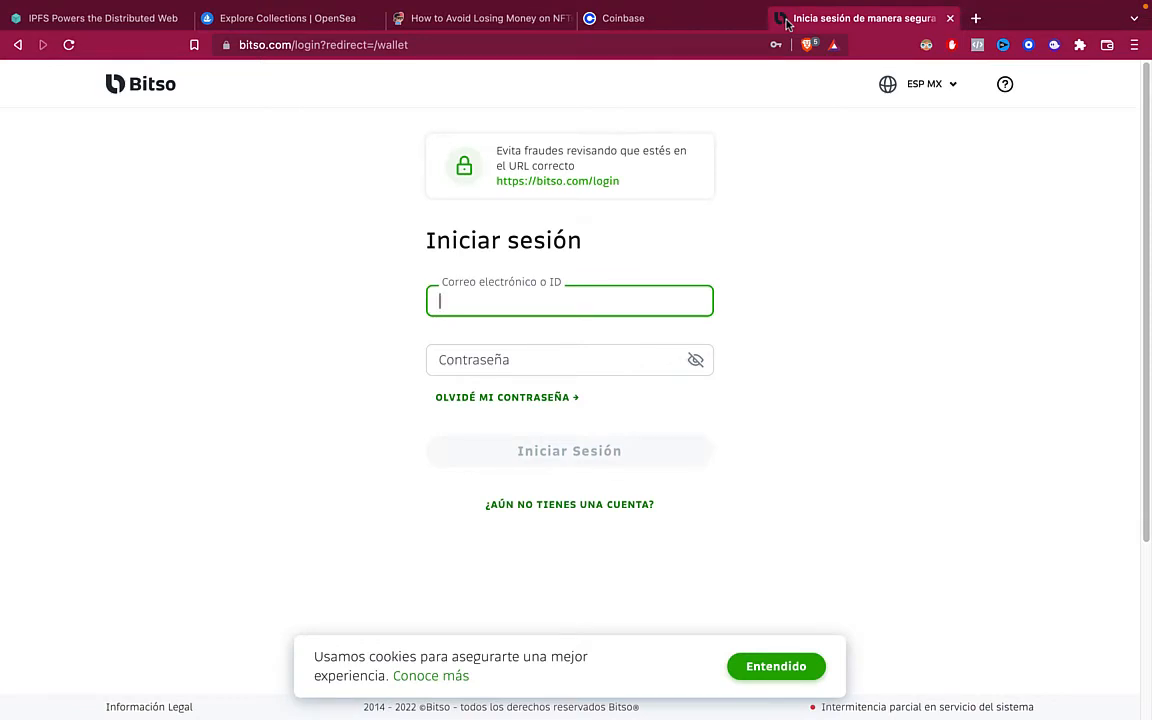
mouse_move(808, 240)
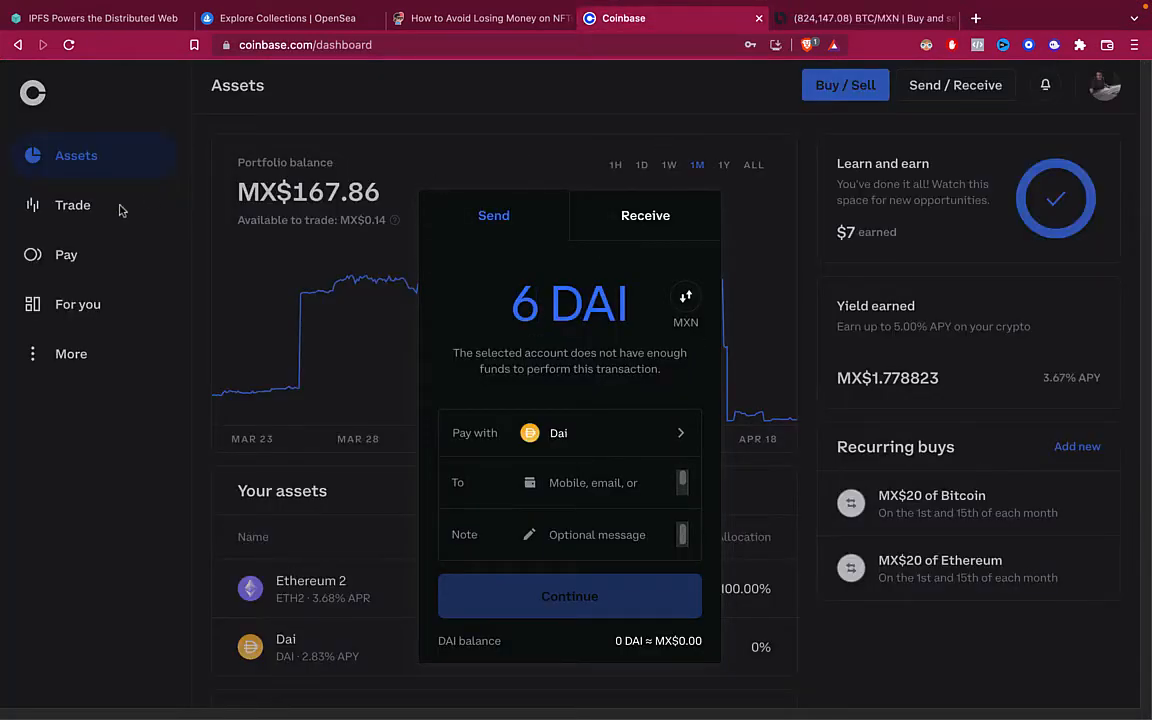
left_click(860, 18)
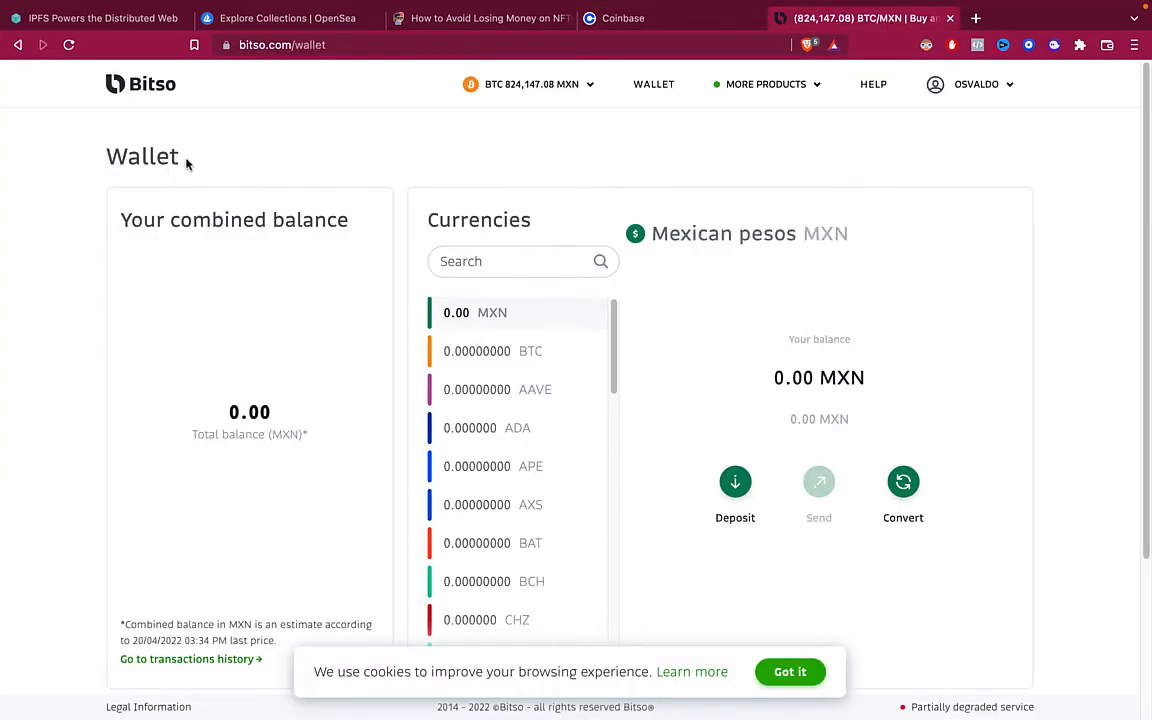
left_click(493, 351)
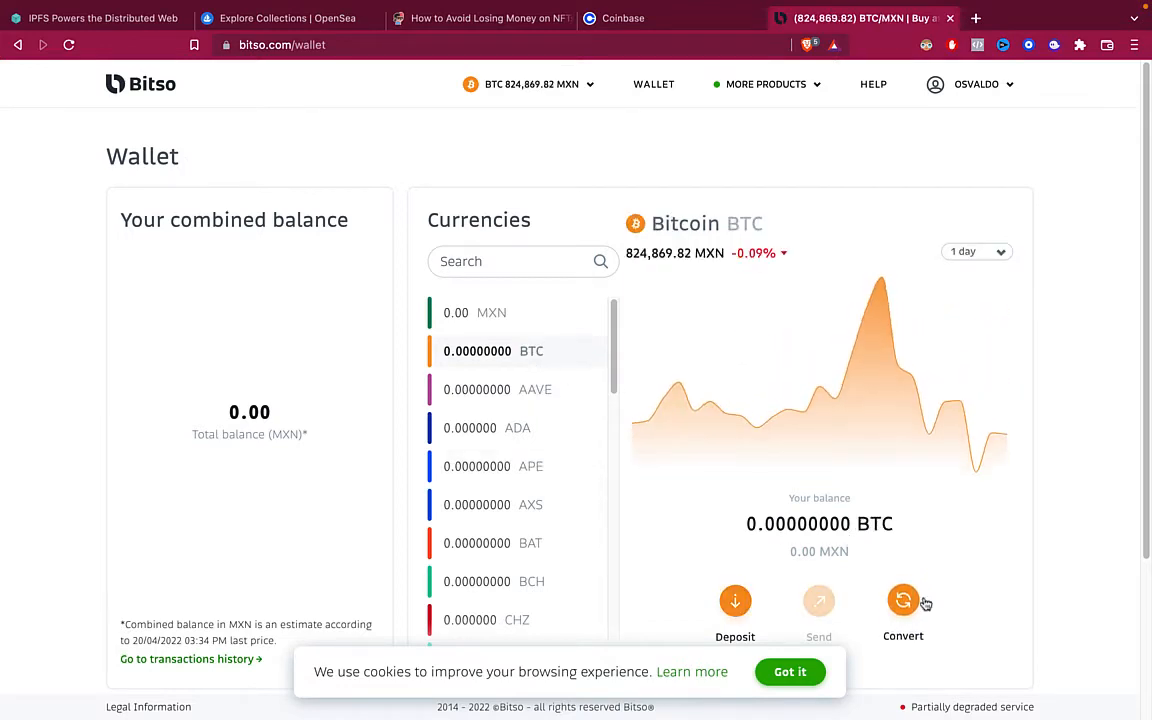
- Preview a 2 BTC to pesos conversion (about 1.62 million MXN), then dismiss it
left_click(902, 601)
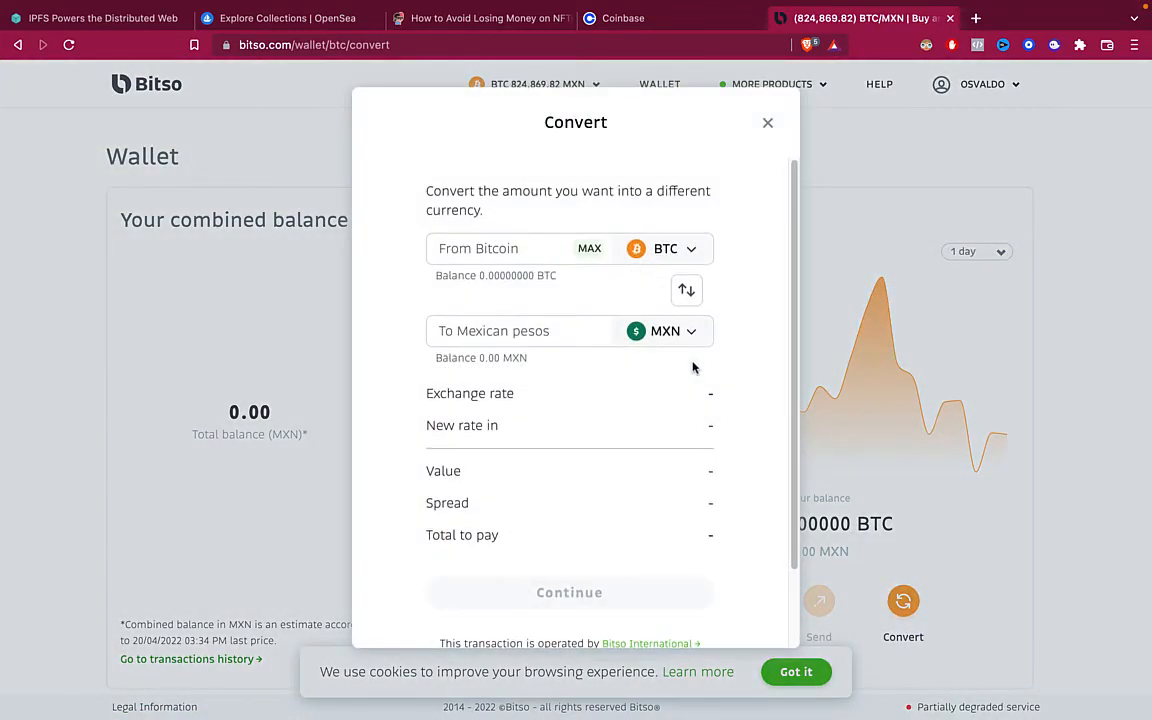
left_click(560, 331)
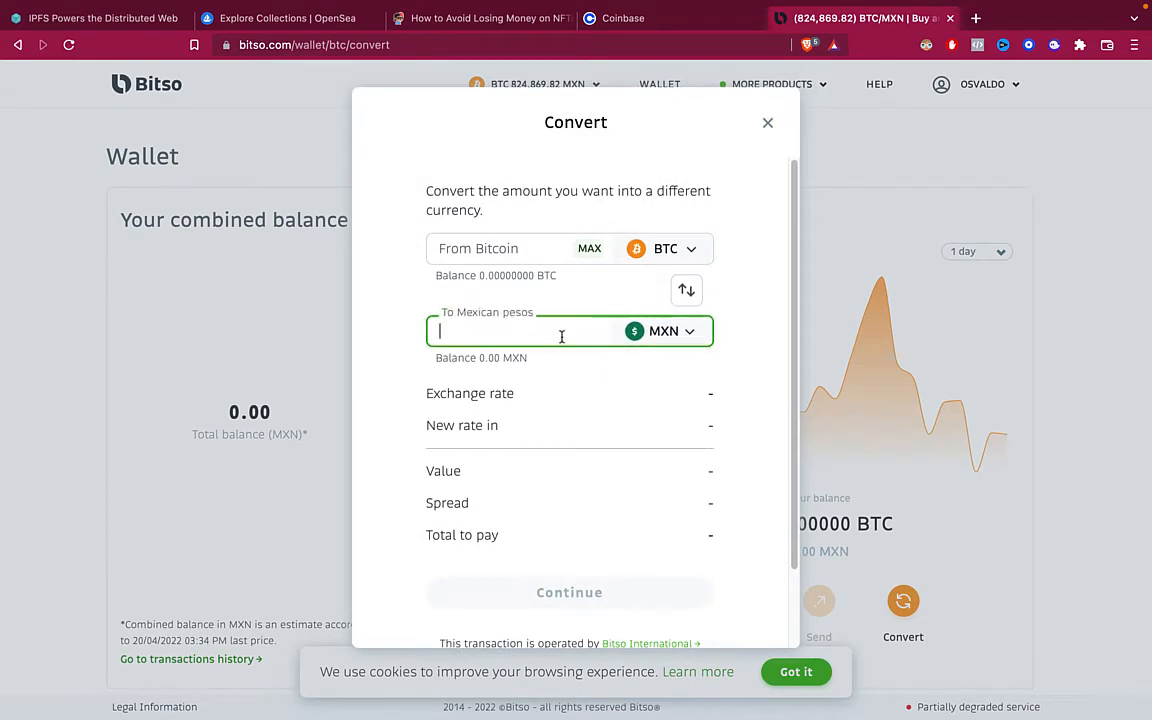
left_click(500, 248)
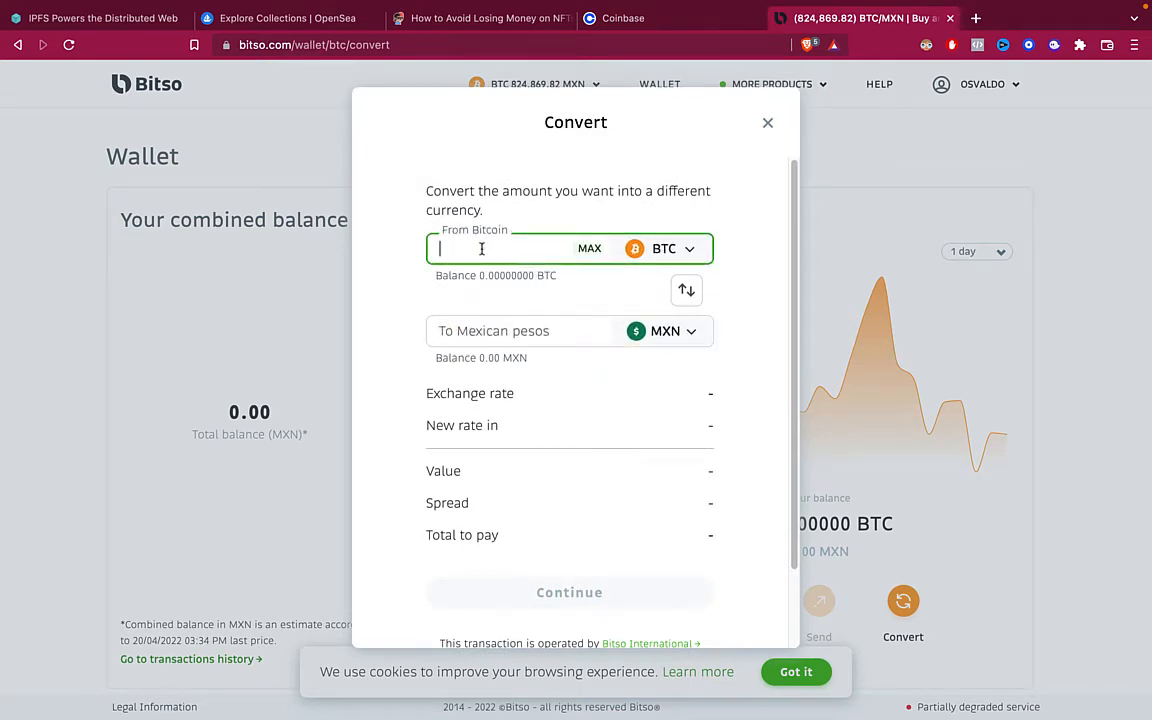
type("2")
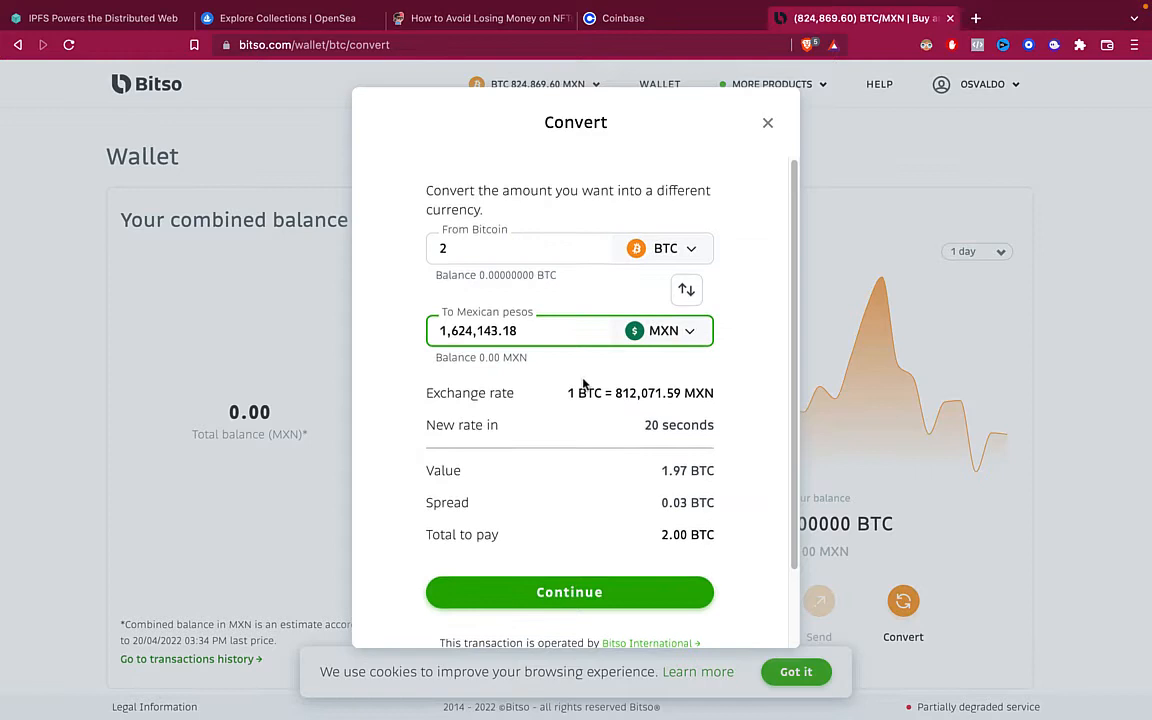
scroll("down", 3)
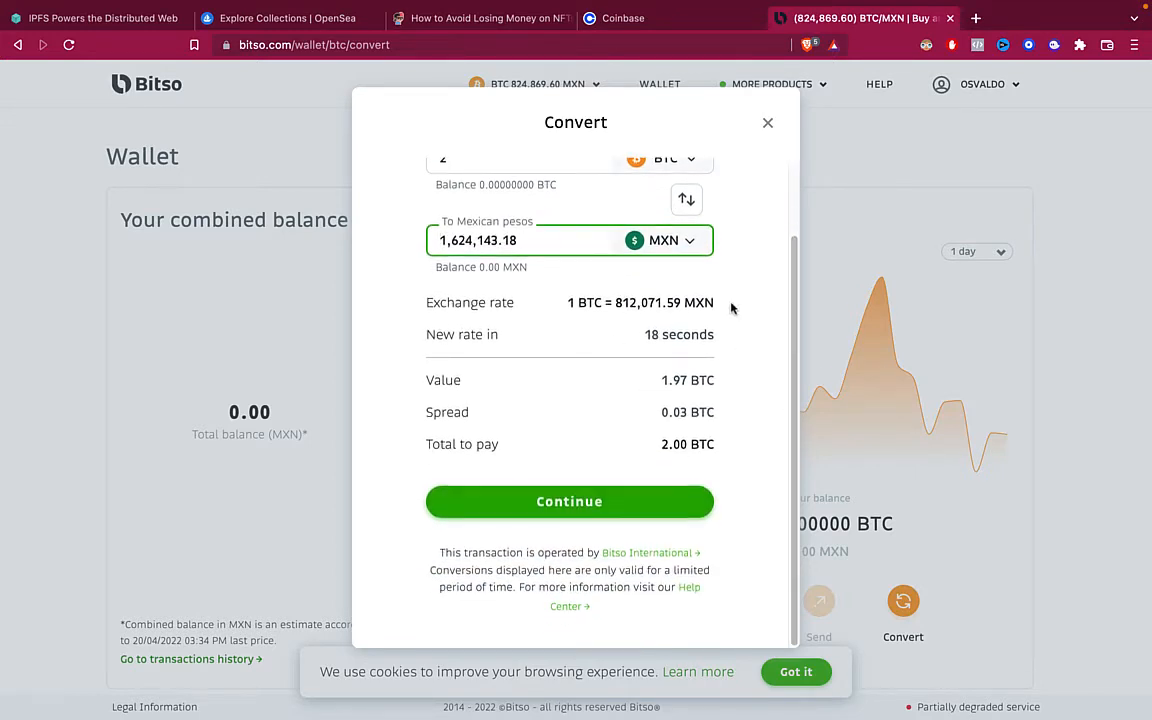
left_click(768, 122)
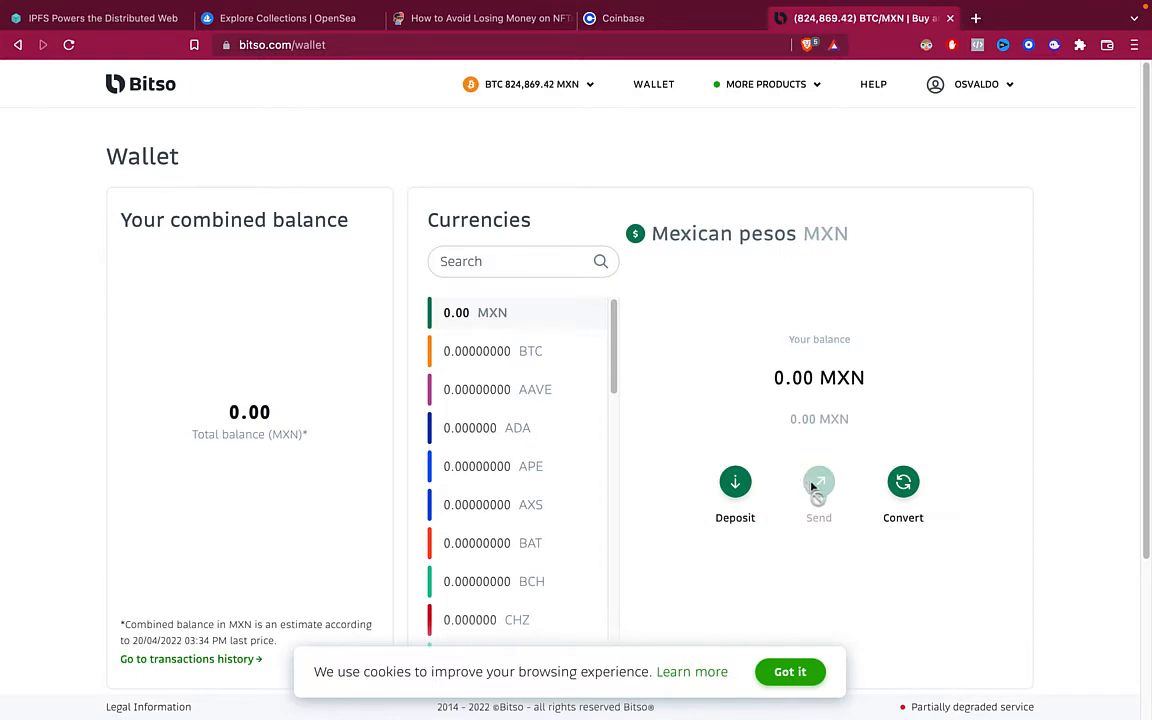
mouse_move(665, 37)
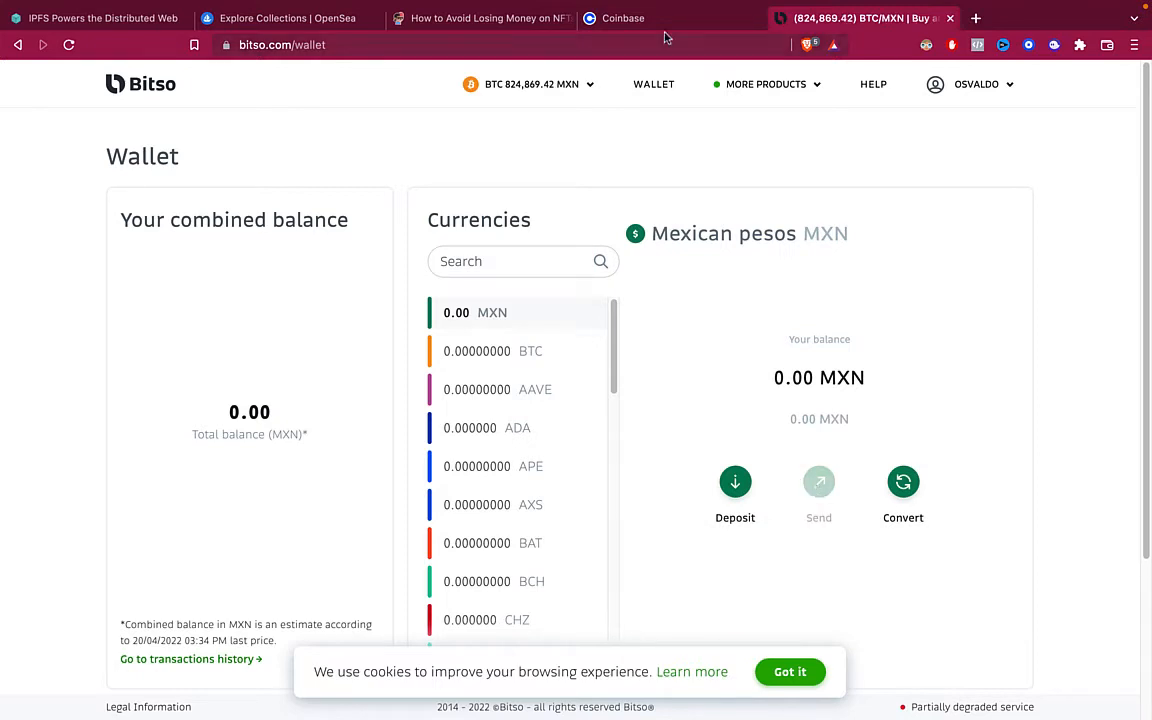
left_click(623, 18)
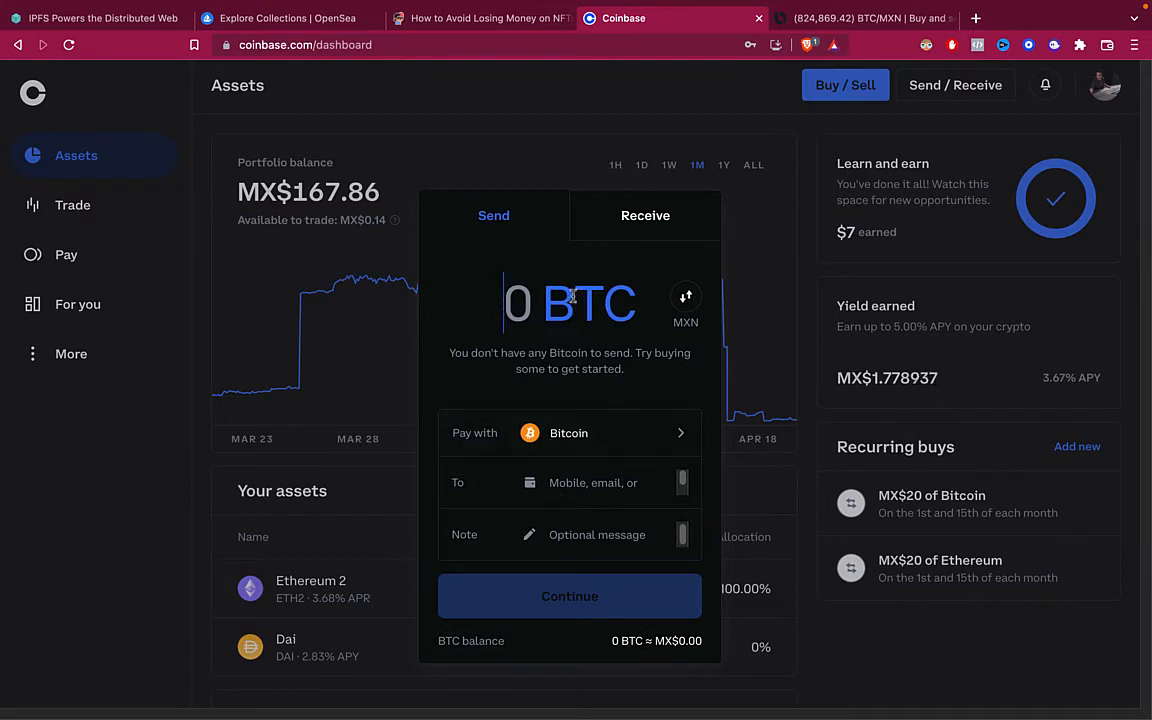
left_click(860, 18)
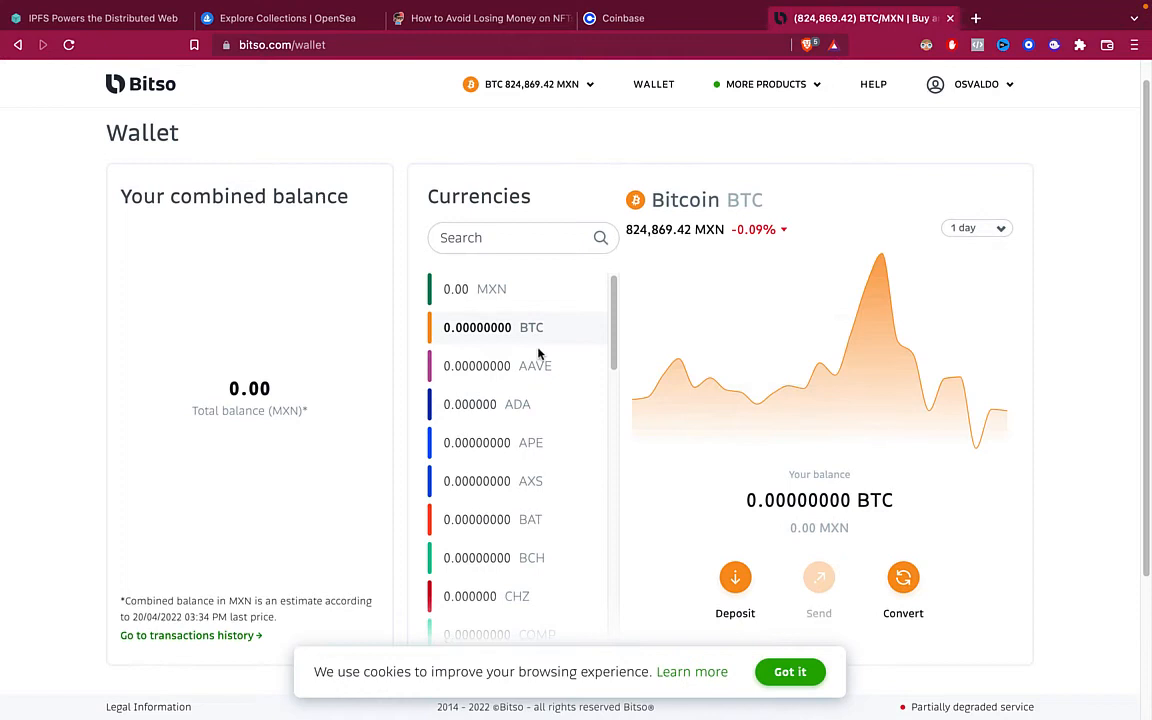
- Copy Bitso's BTC deposit address for the Bitcoin network and go back to Coinbase
left_click(735, 577)
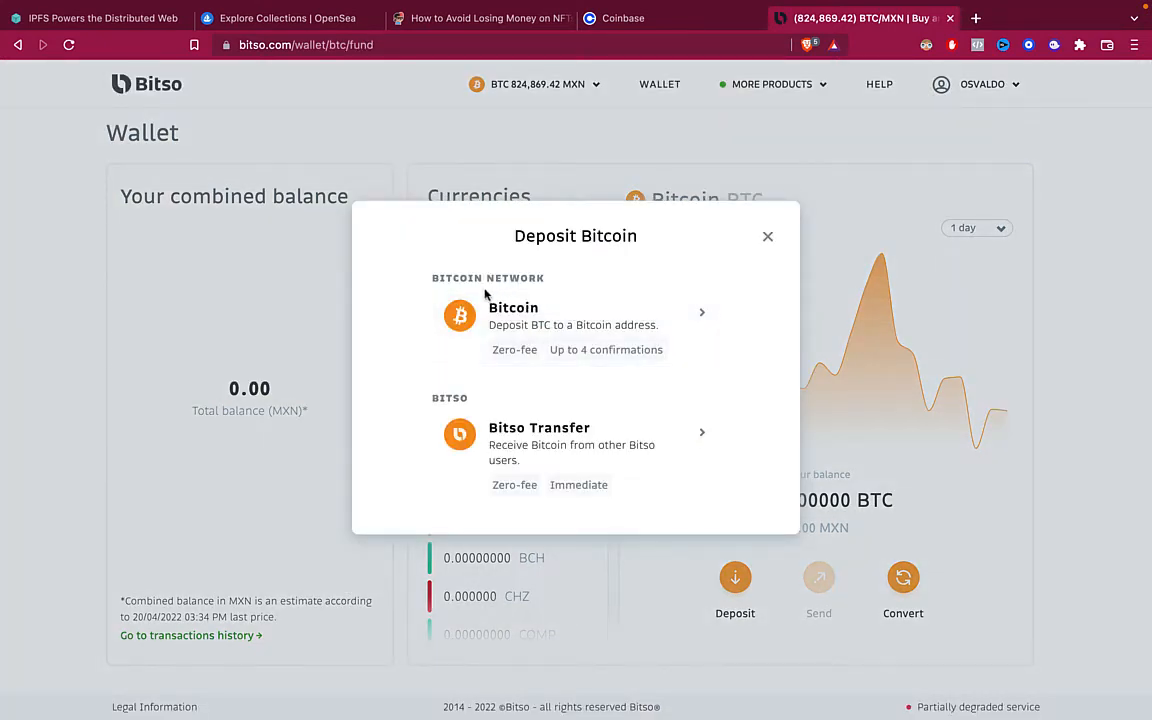
left_click(575, 315)
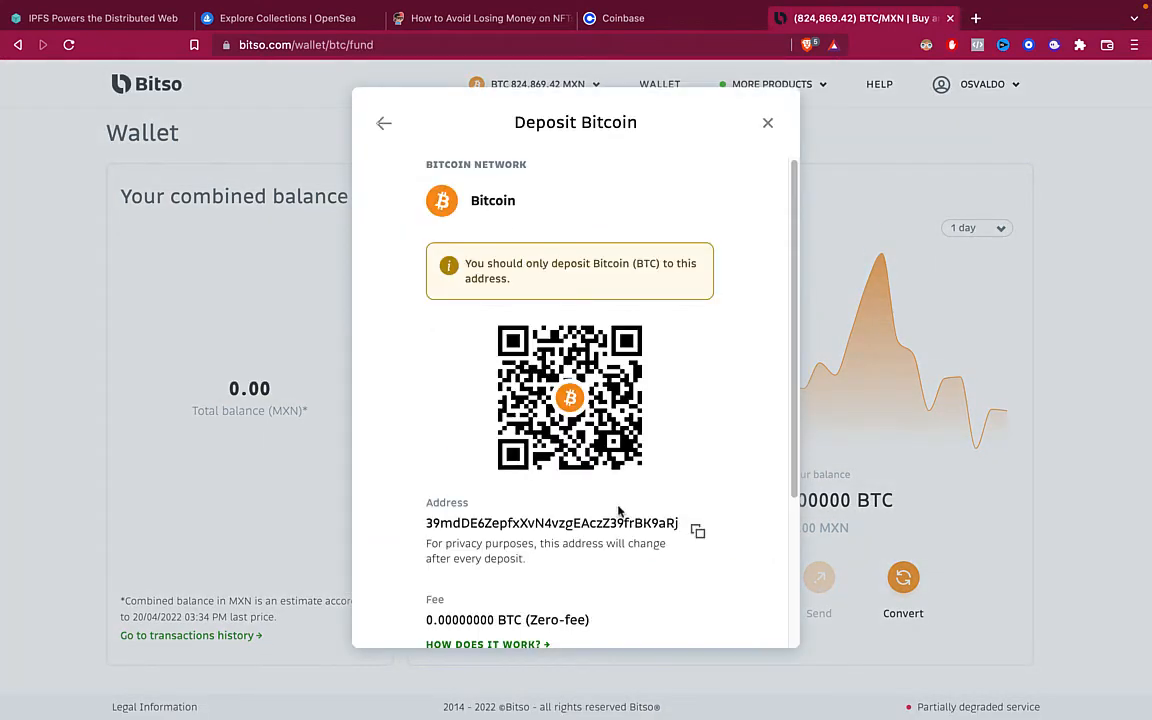
left_click(698, 530)
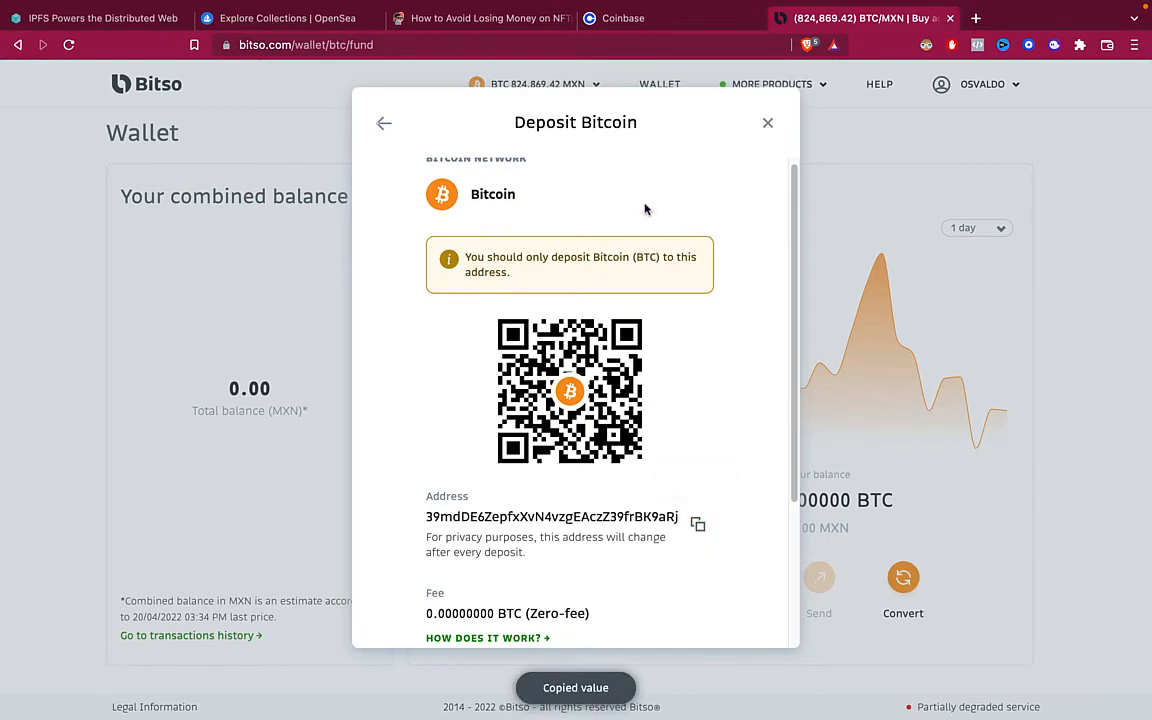
left_click(623, 18)
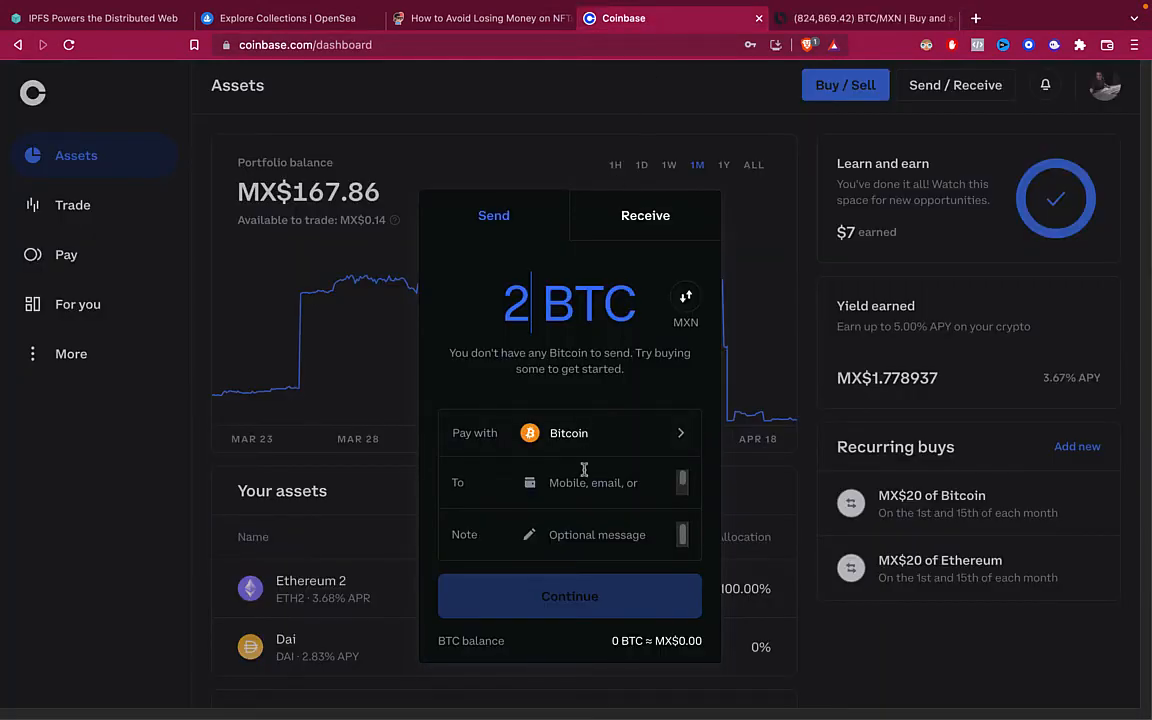
type("39mdDE6ZepfxXvN4vzgEAczZ39frBK9aRj")
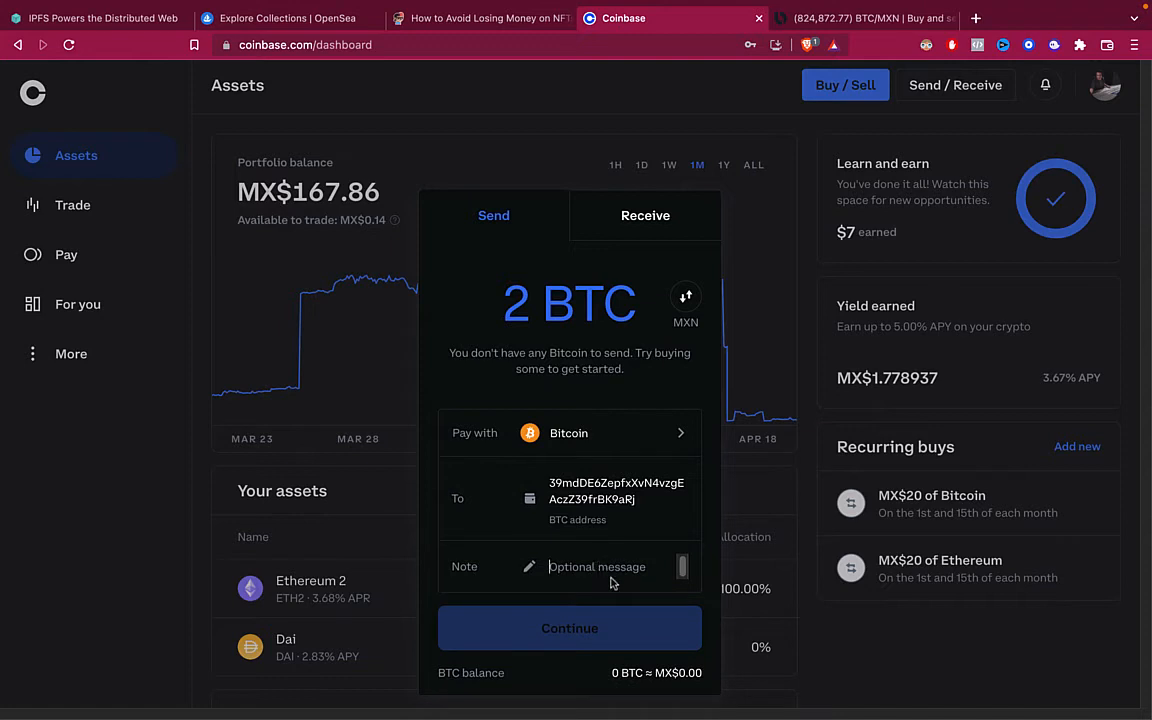
type("23")
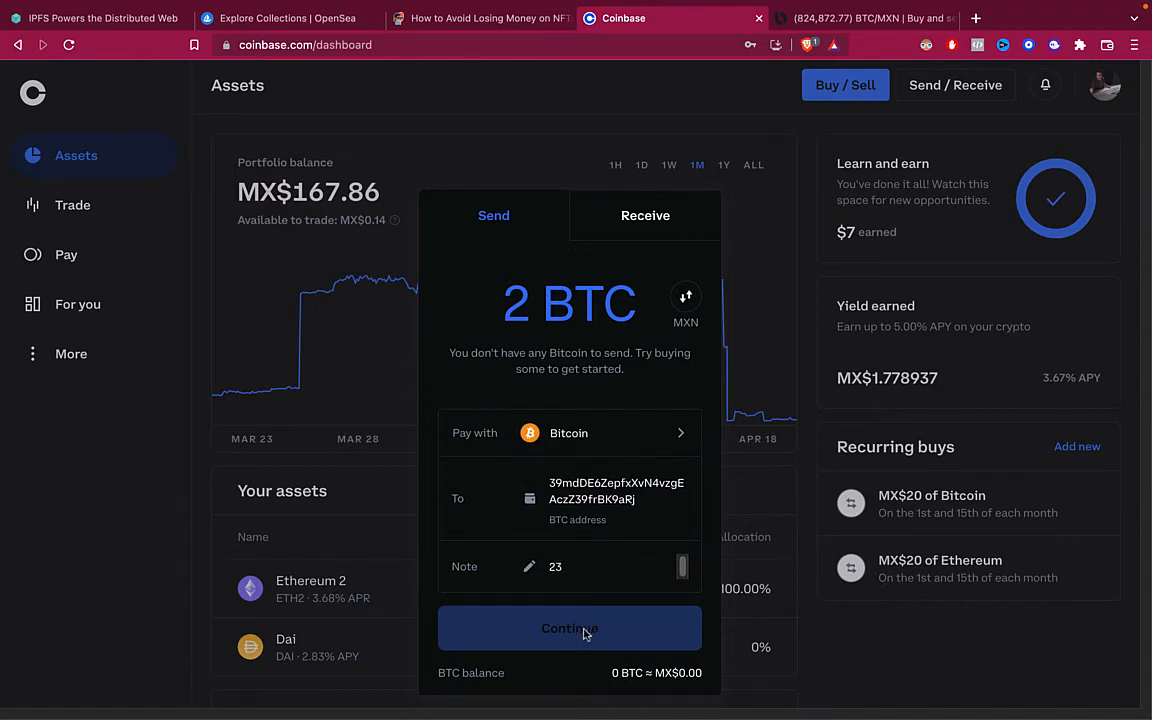
mouse_move(875, 140)
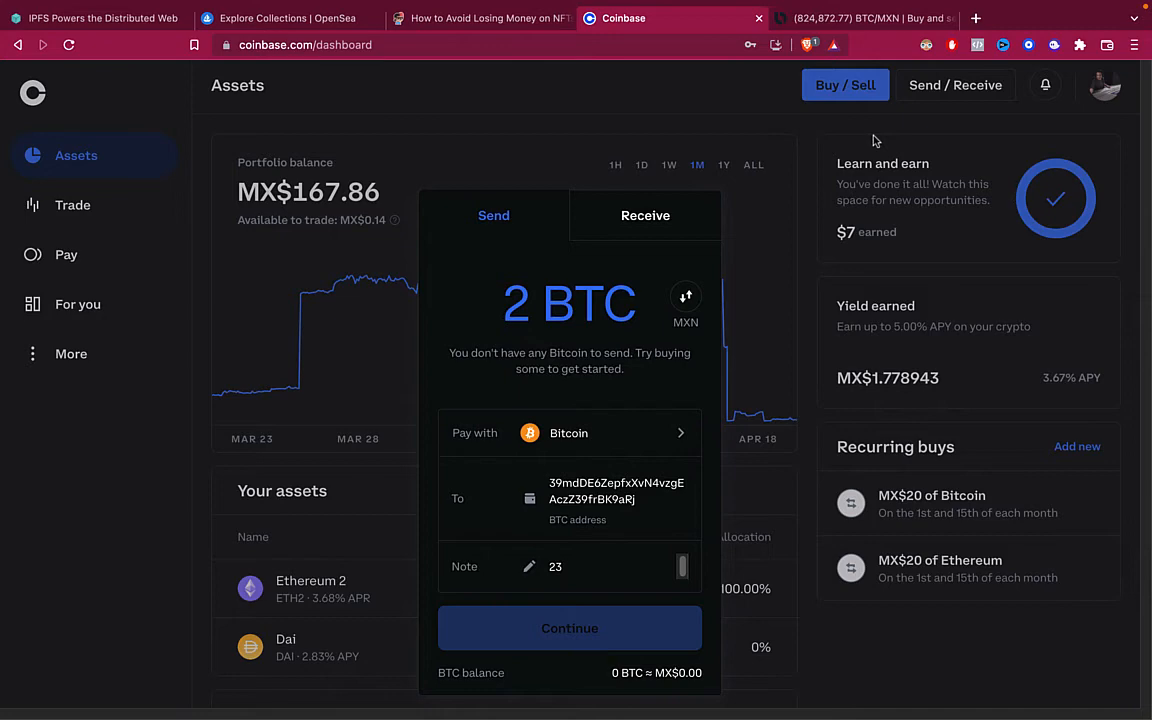
left_click(860, 18)
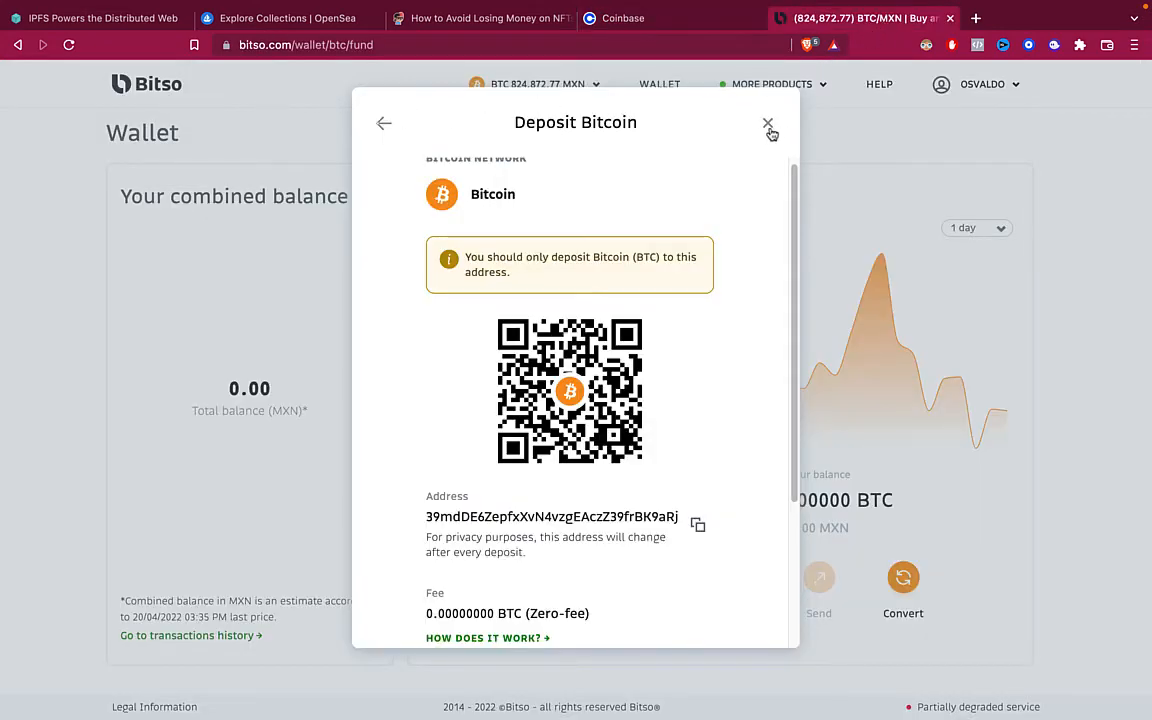
- Set up a 2 BTC to Mexican pesos conversion, quoted at 1,622,390.95 MXN
left_click(769, 127)
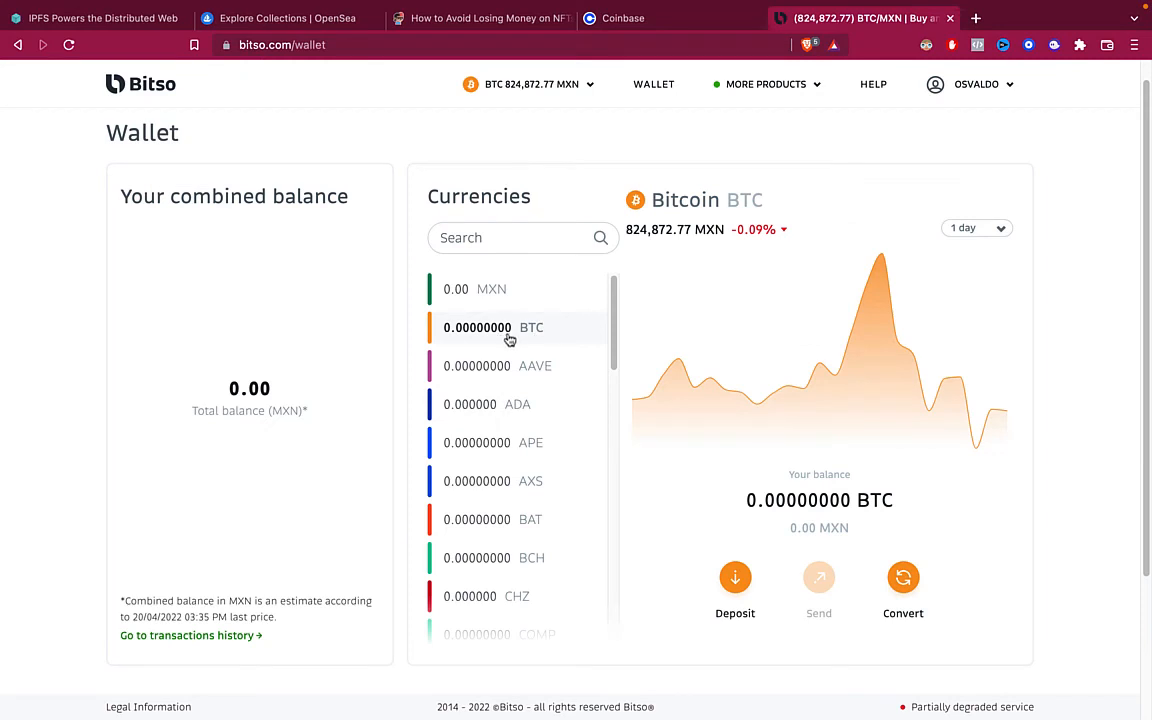
mouse_move(884, 575)
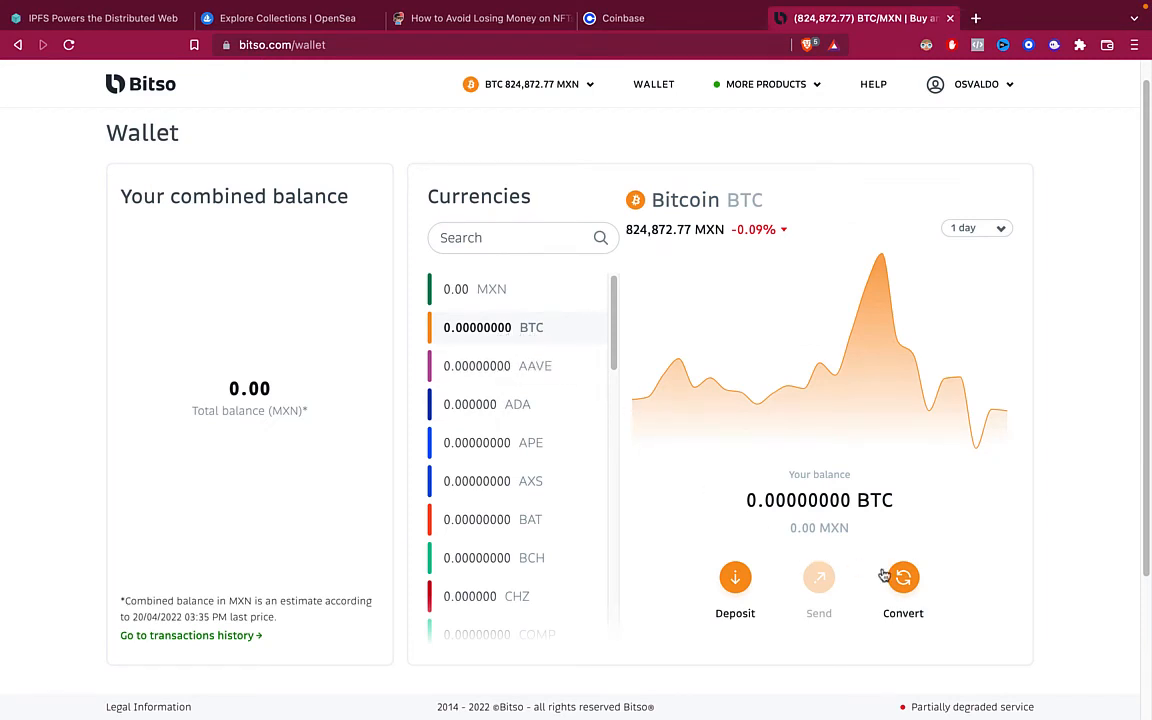
left_click(902, 577)
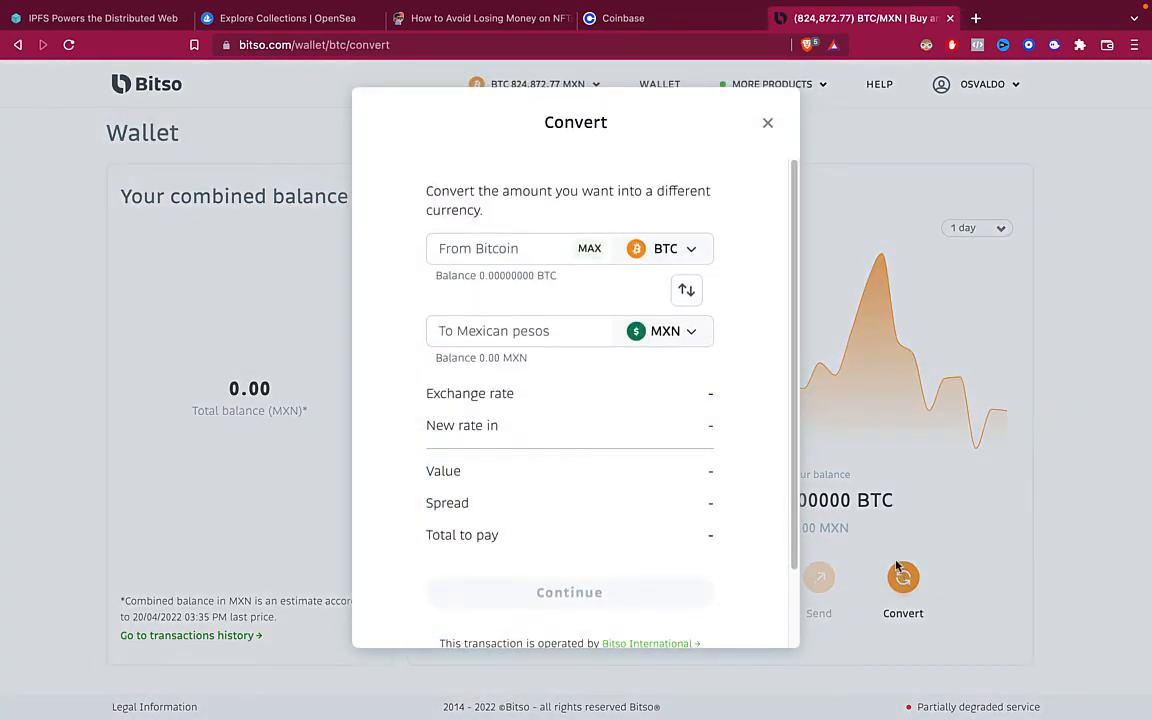
type("2")
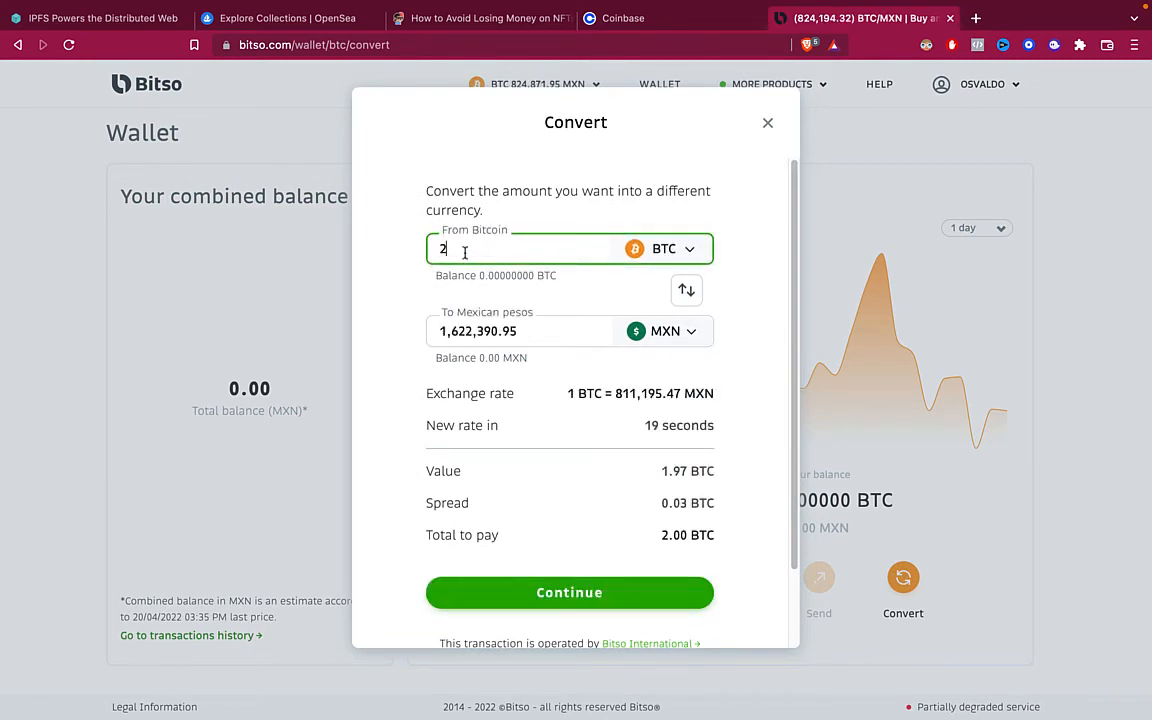
mouse_move(687, 290)
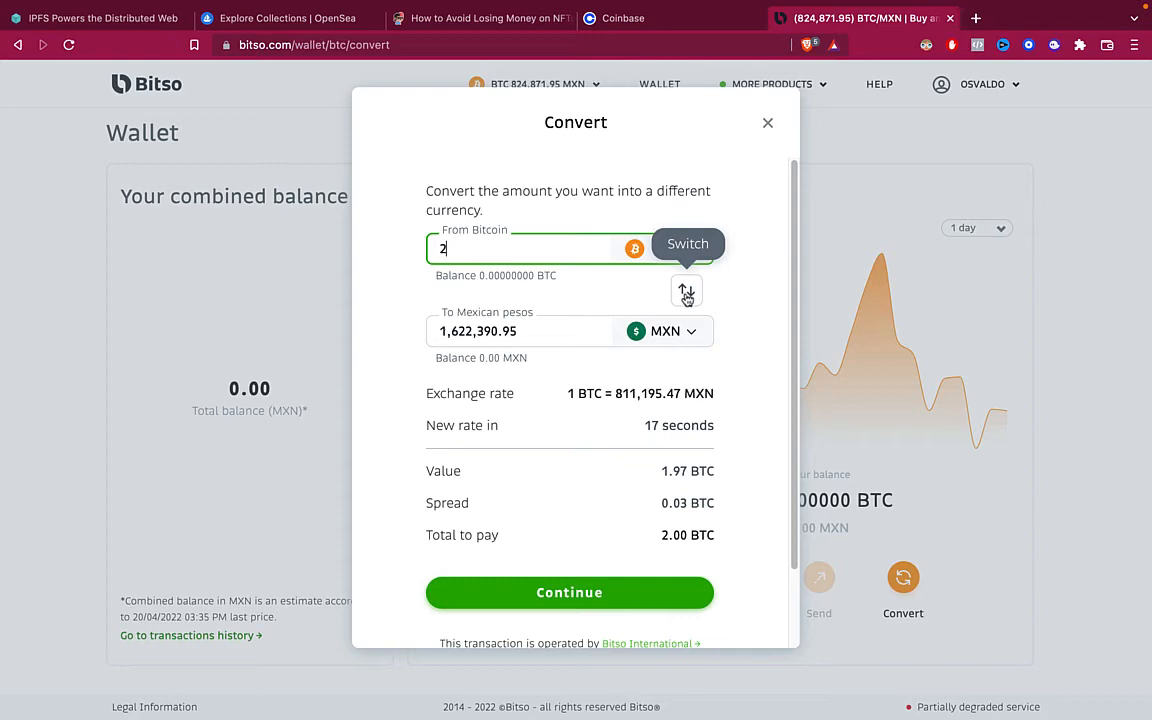
left_click(664, 331)
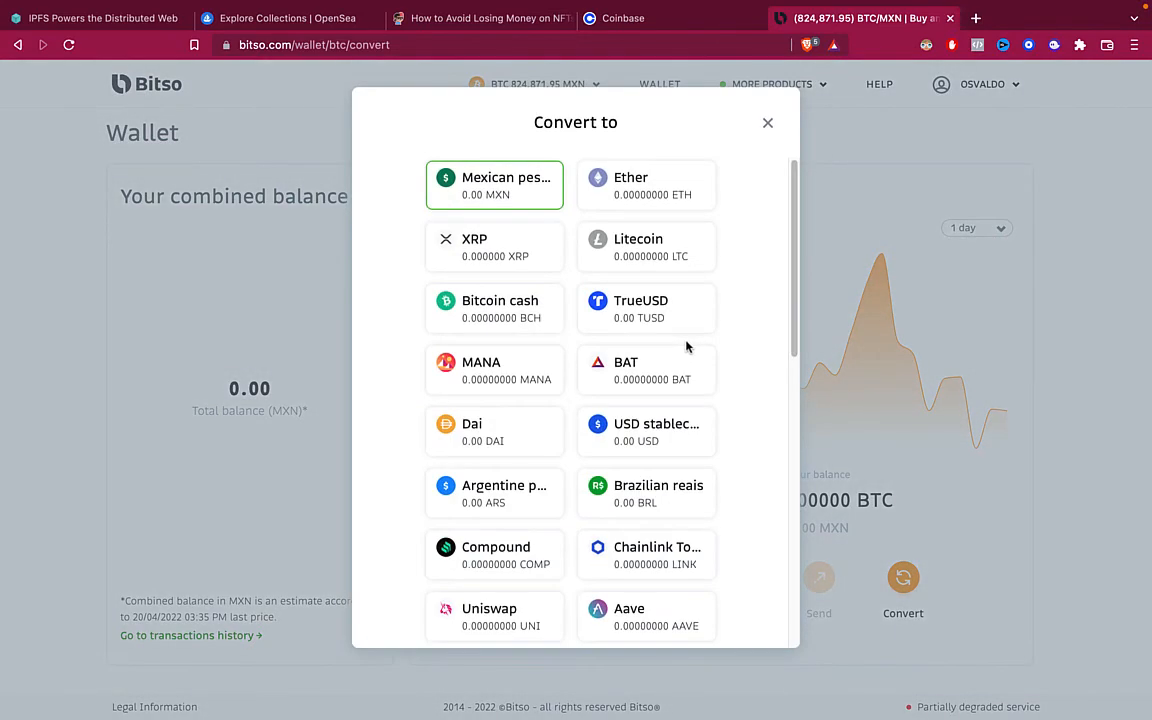
mouse_move(521, 205)
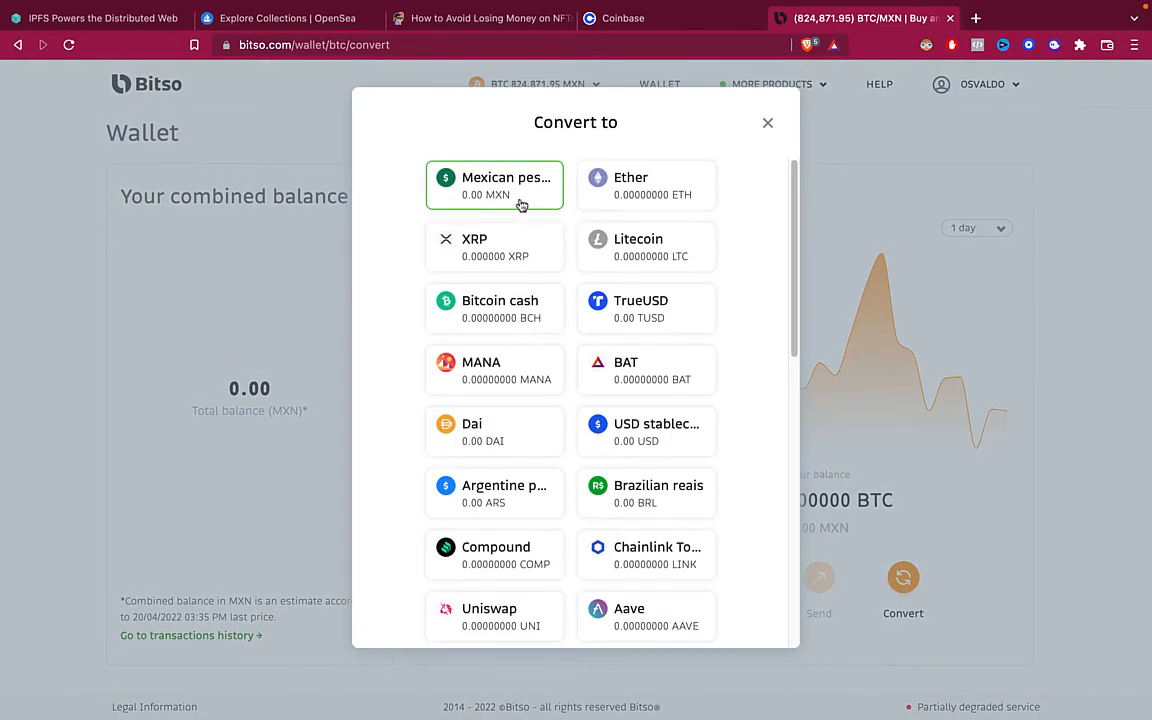
left_click(494, 185)
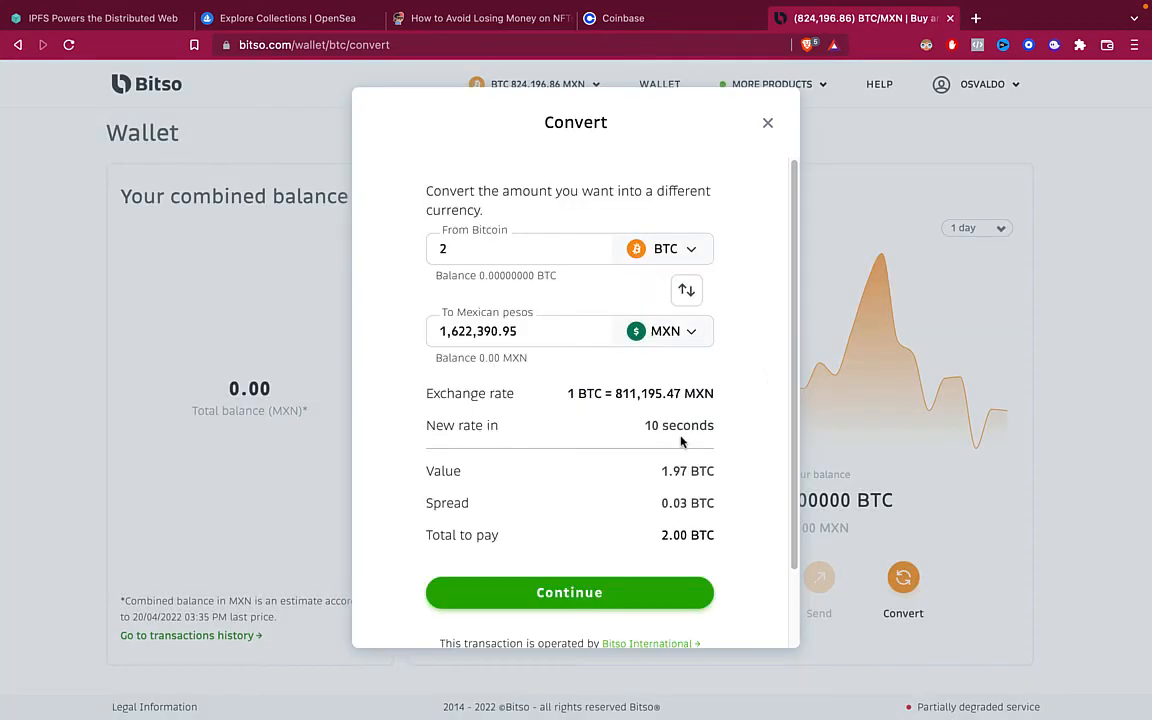
left_click(768, 122)
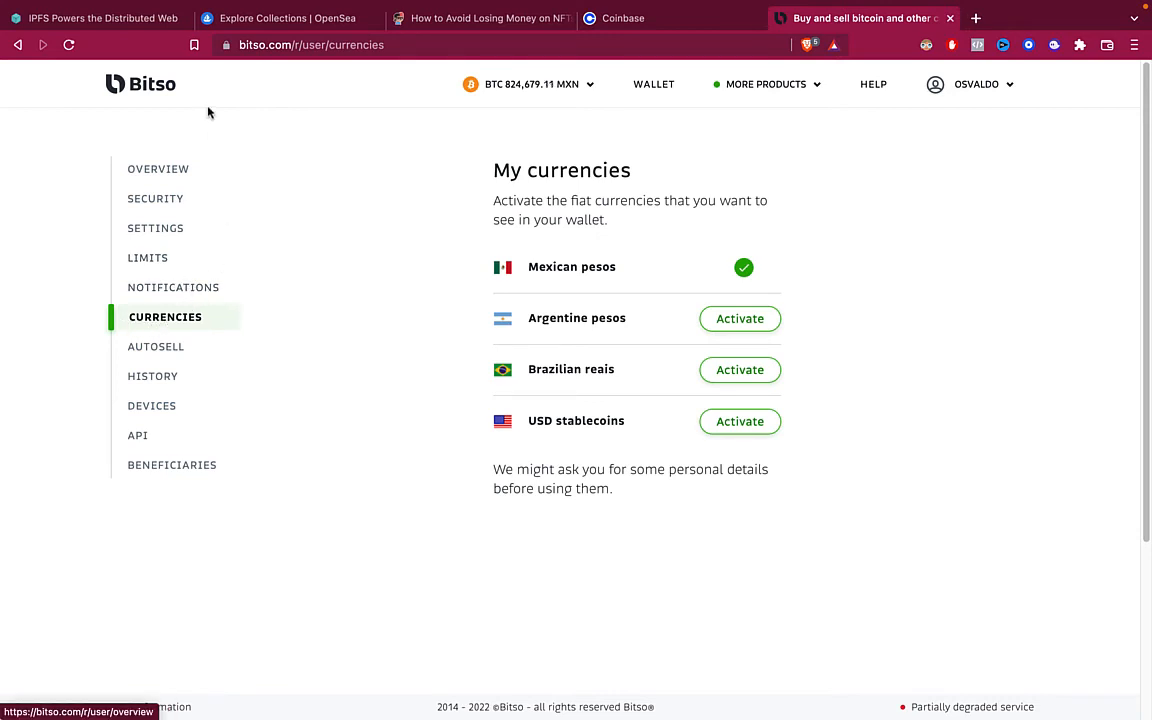
mouse_move(531, 291)
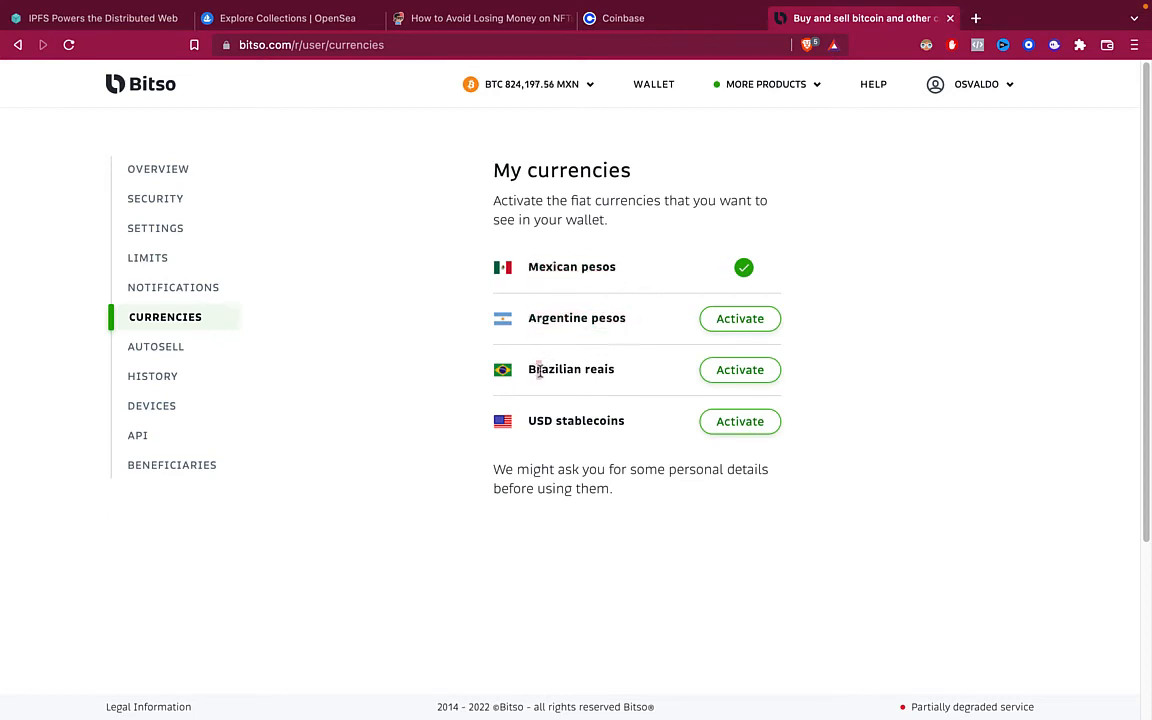
- Highlight USD stablecoins on My currencies, open the Phantom extension, and return to Coinbase
double_click(571, 369)
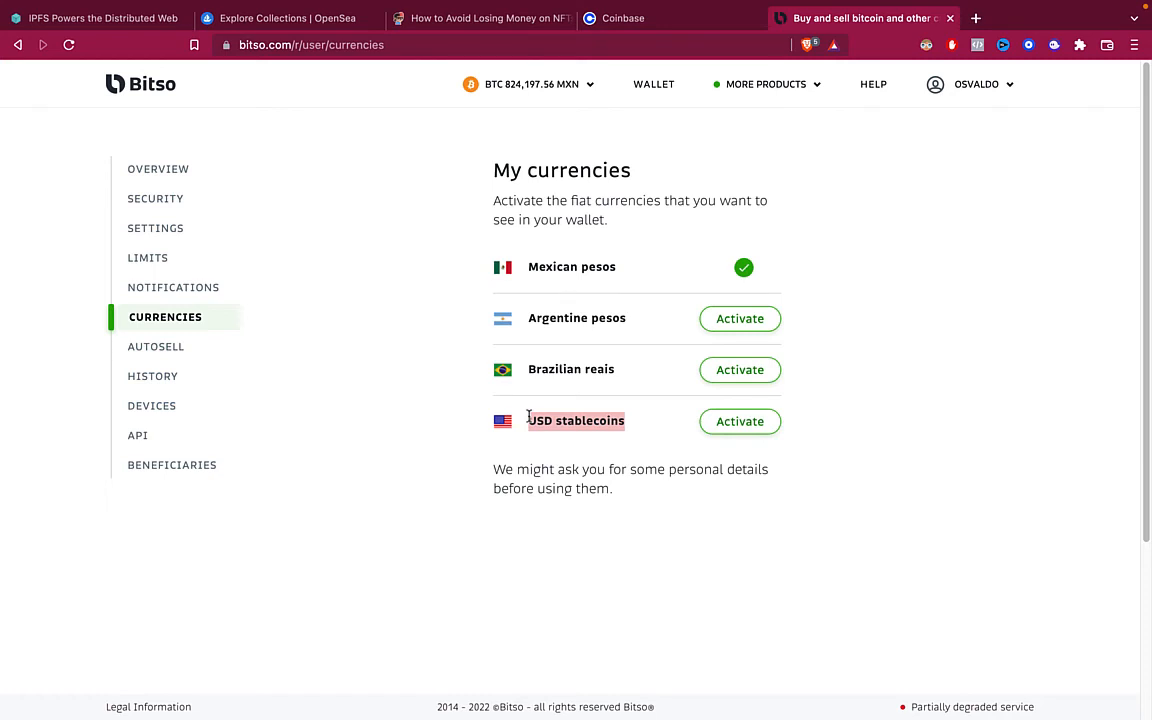
mouse_move(1044, 50)
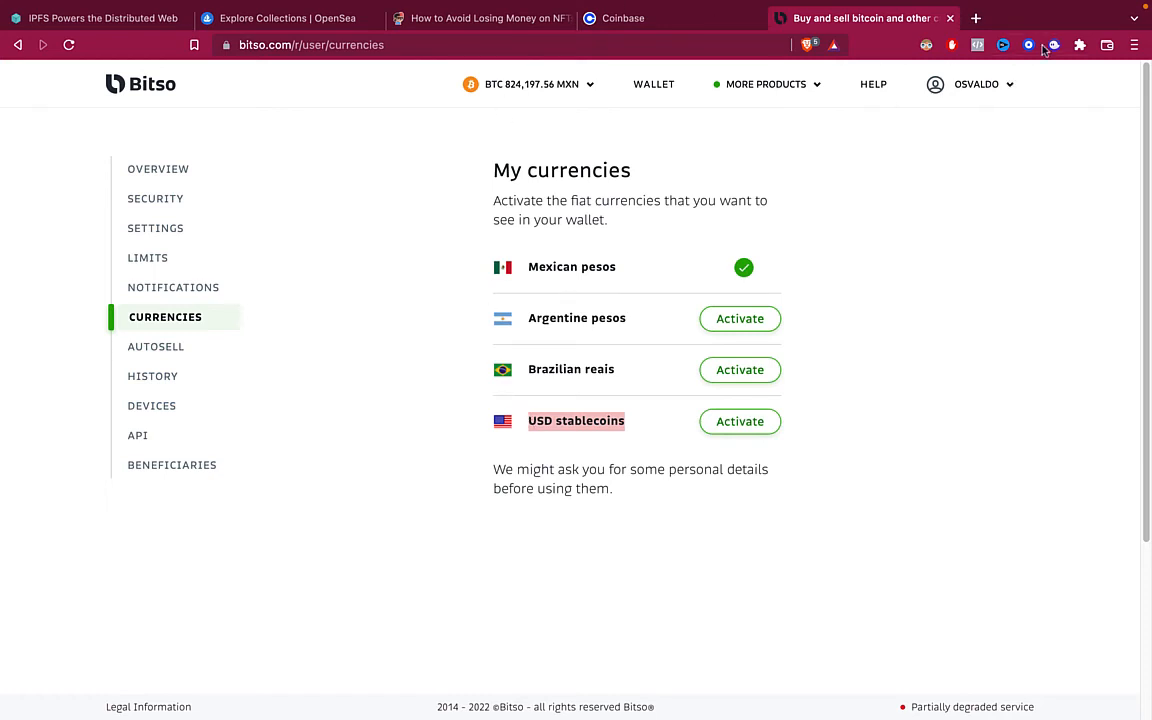
left_click(1053, 45)
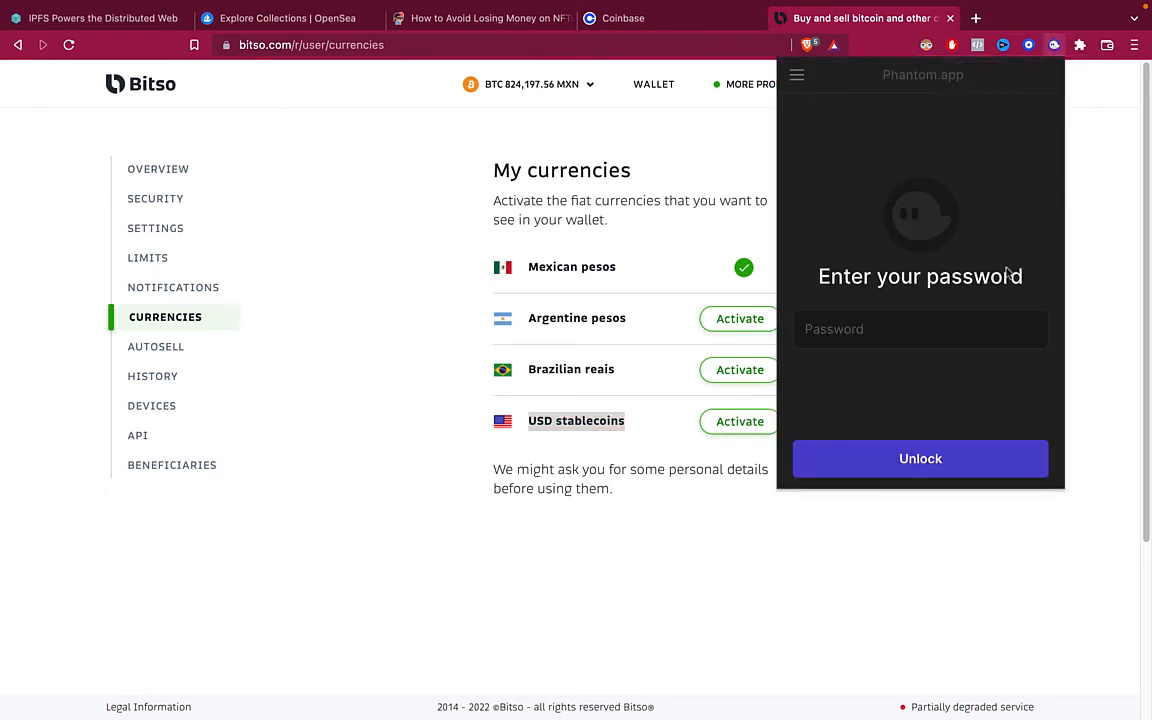
mouse_move(930, 33)
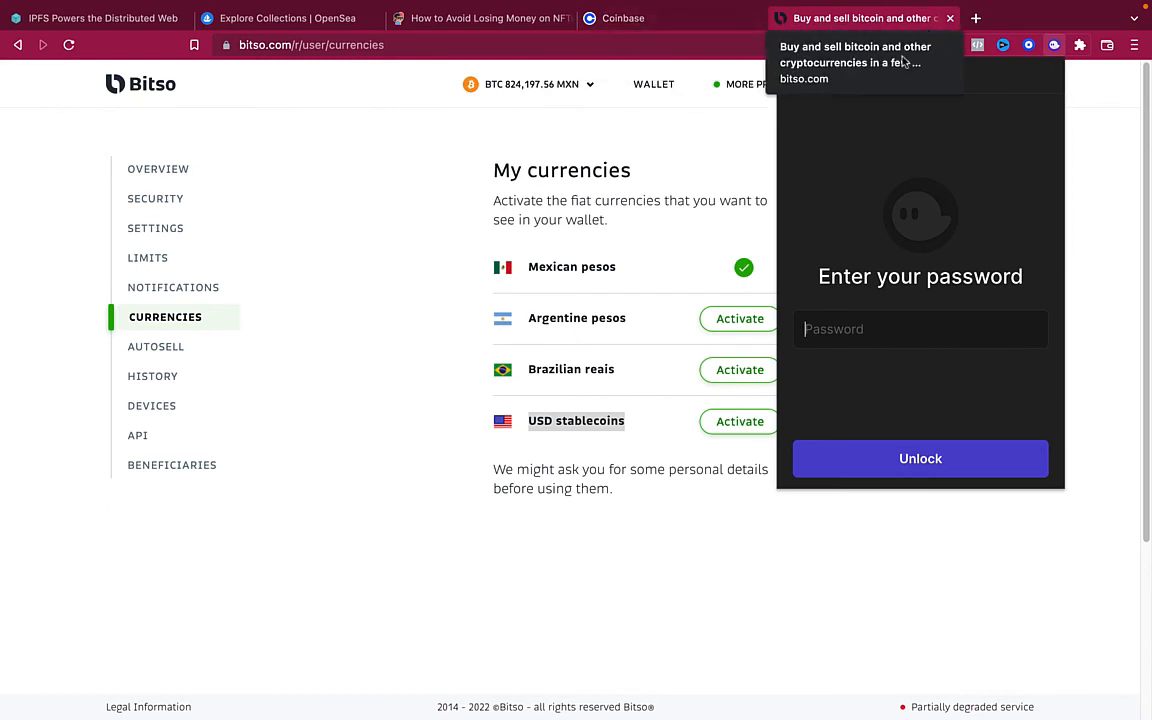
left_click(623, 18)
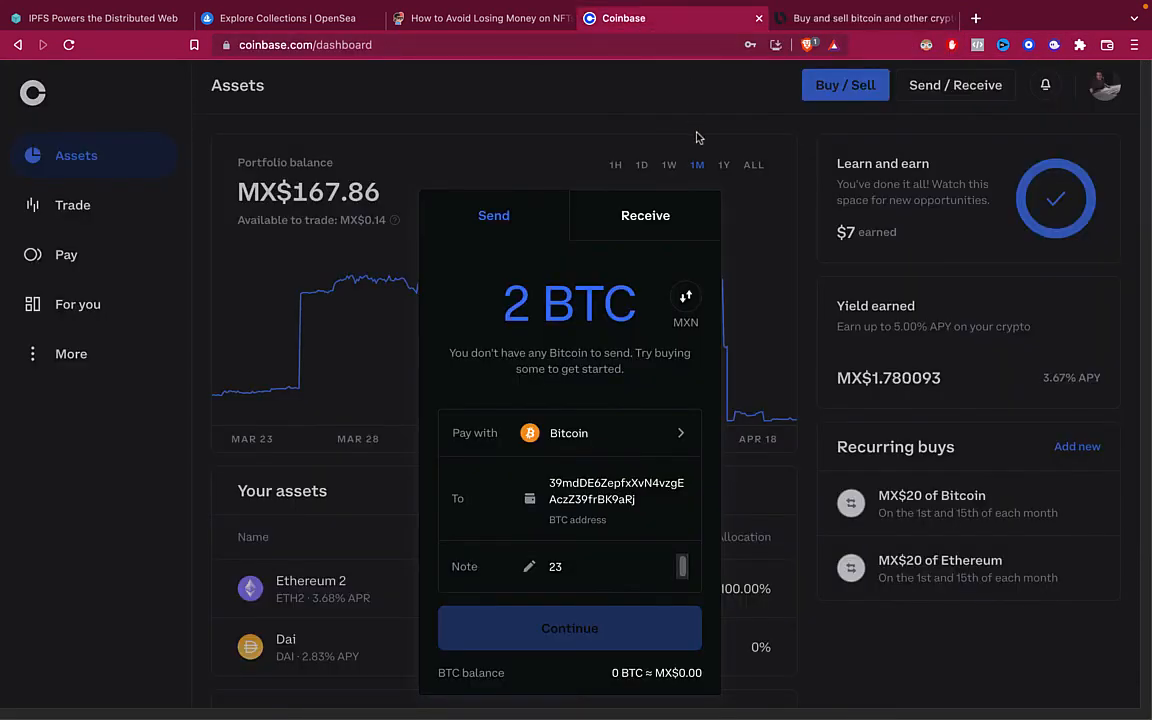
- Switch back to Bitso's My currencies page with Mexican pesos active
left_click(865, 18)
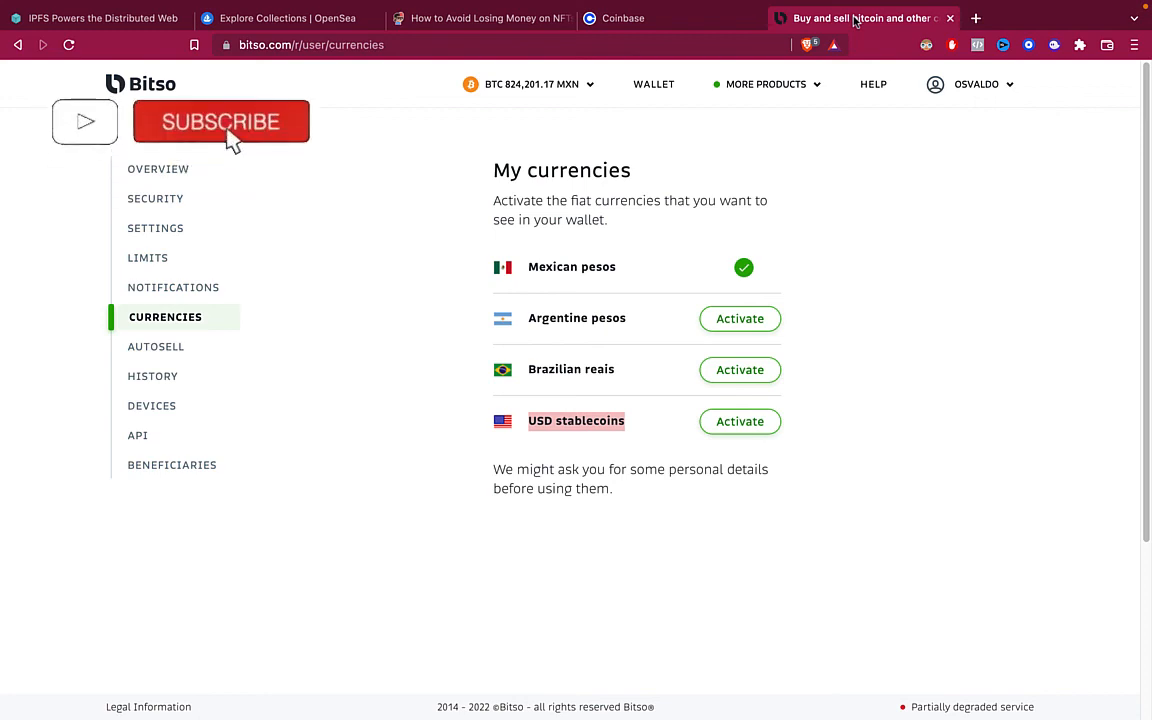
left_click(220, 121)
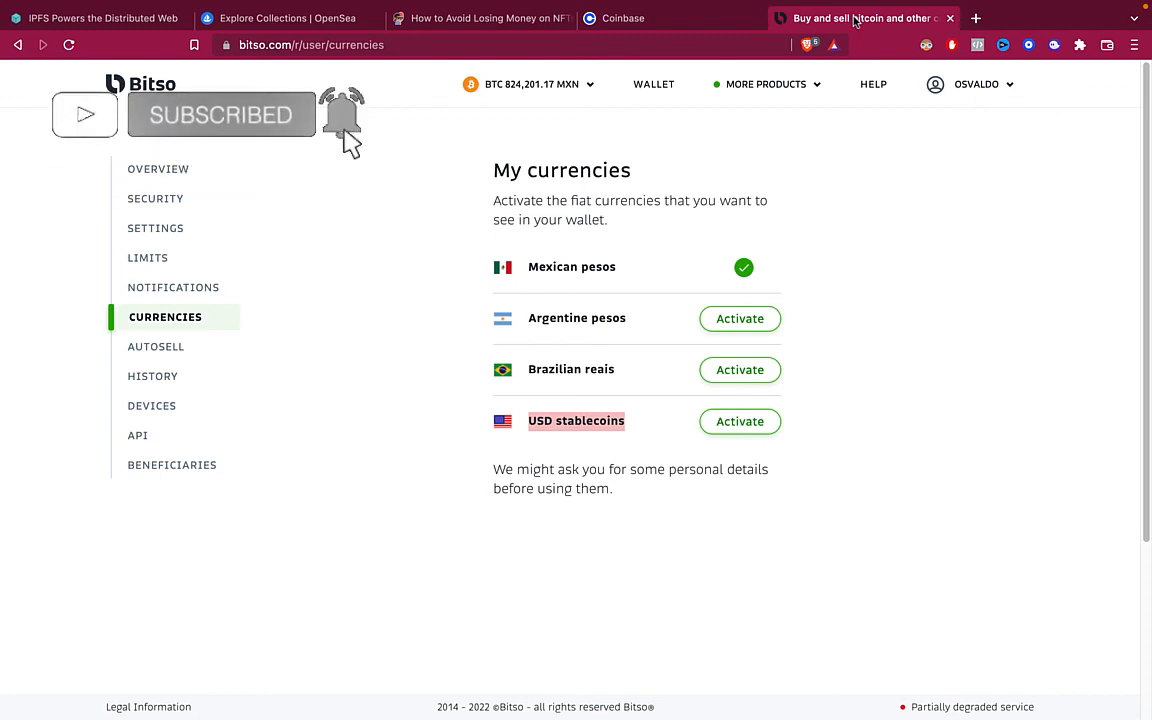